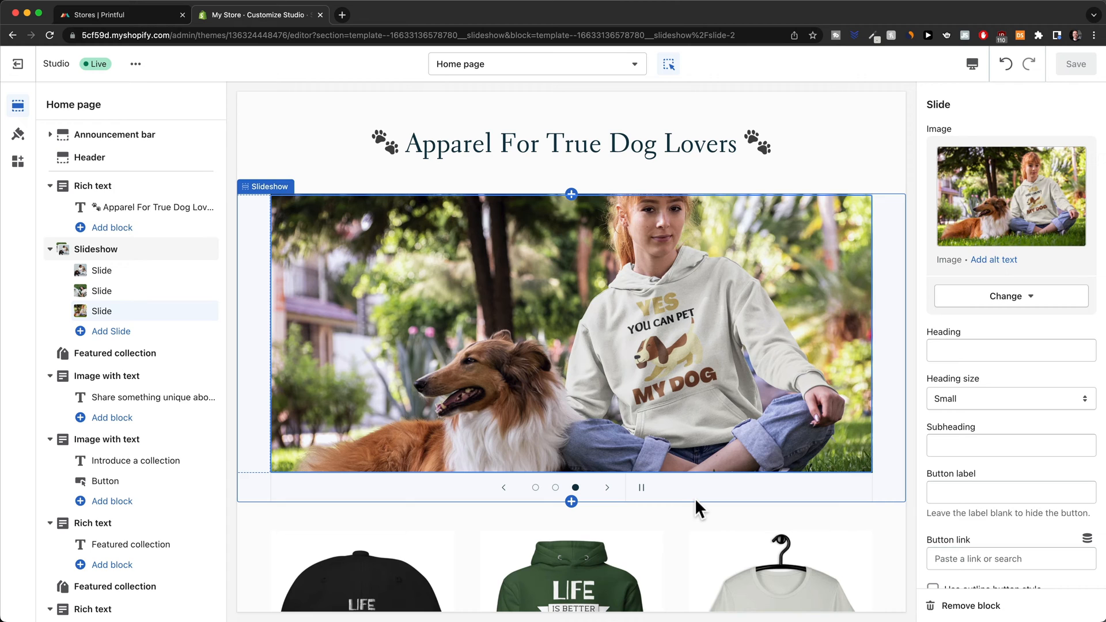
Step: Add a Collection list section from Theme sections below the slideshow on the home page
scroll("down", 3)
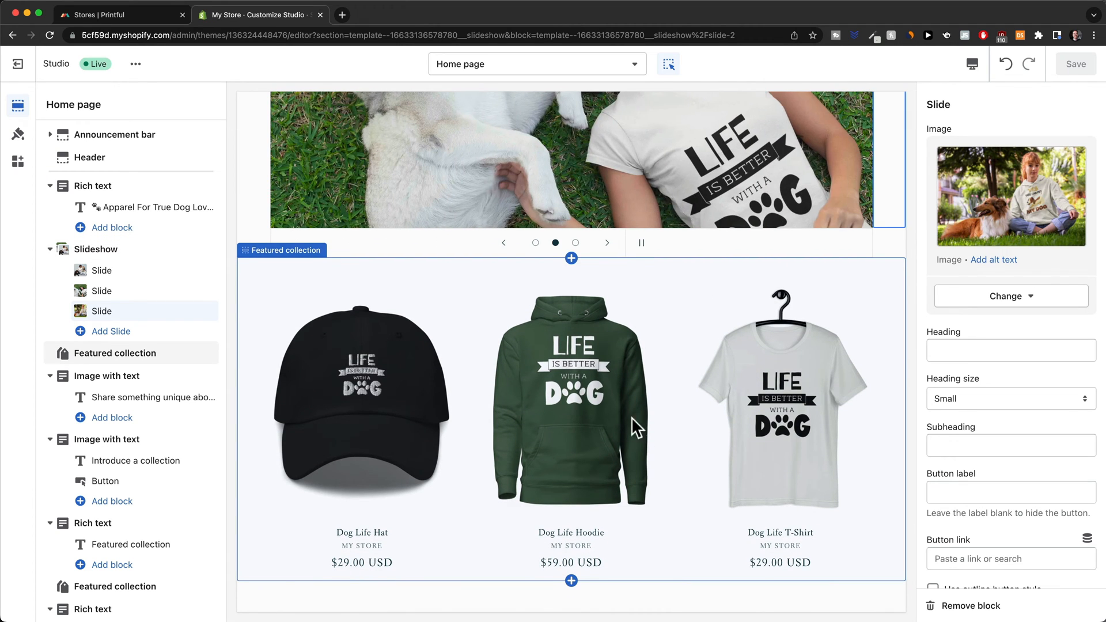
scroll("down", 3)
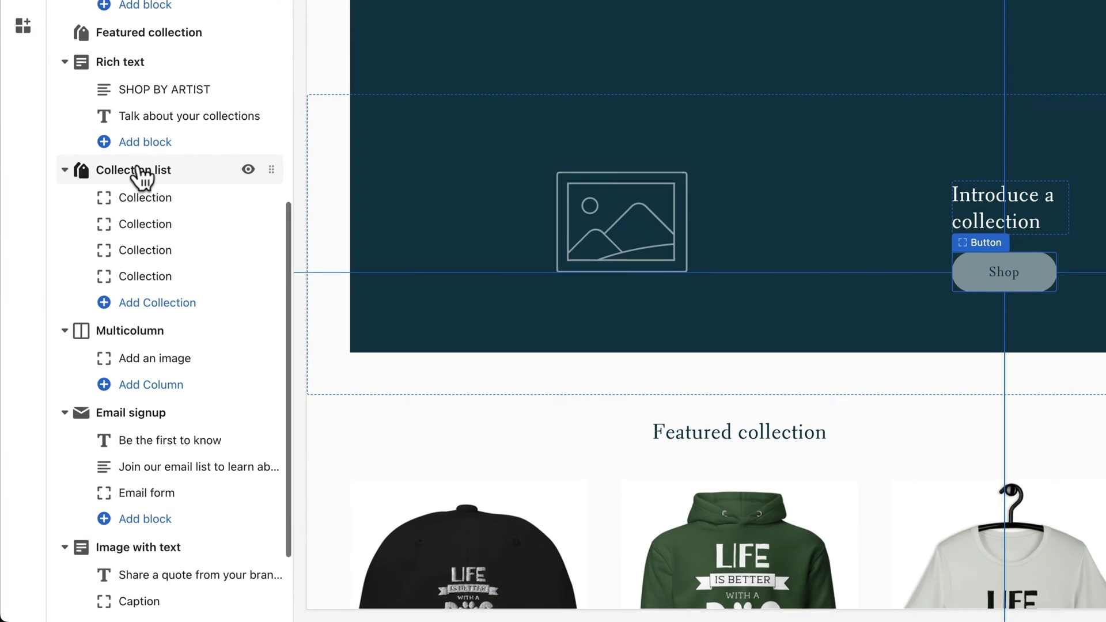
left_click(134, 170)
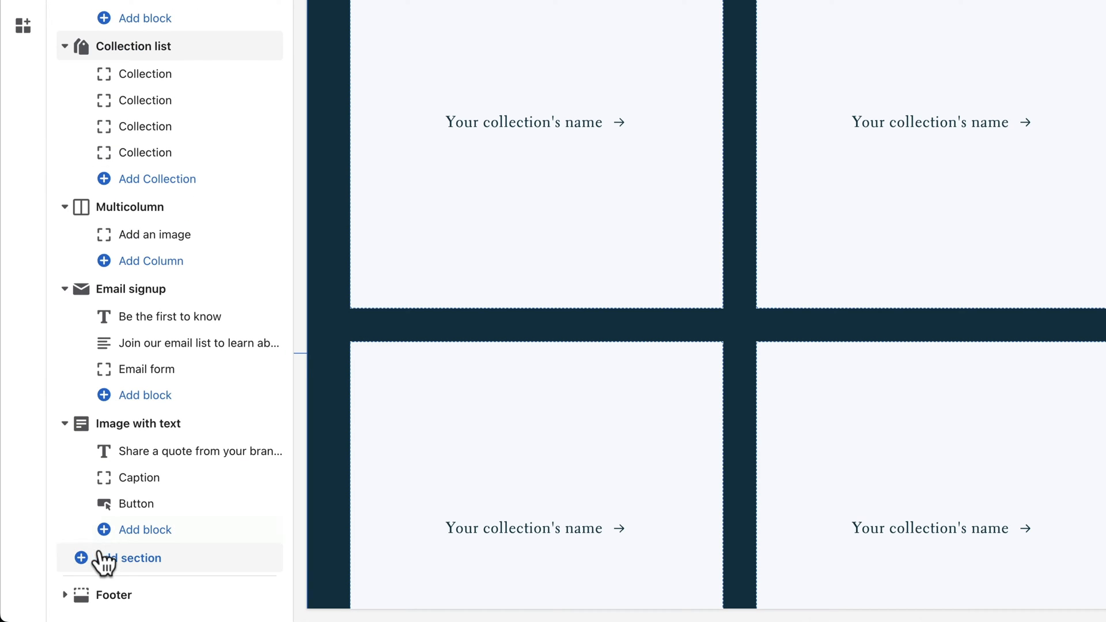
left_click(104, 558)
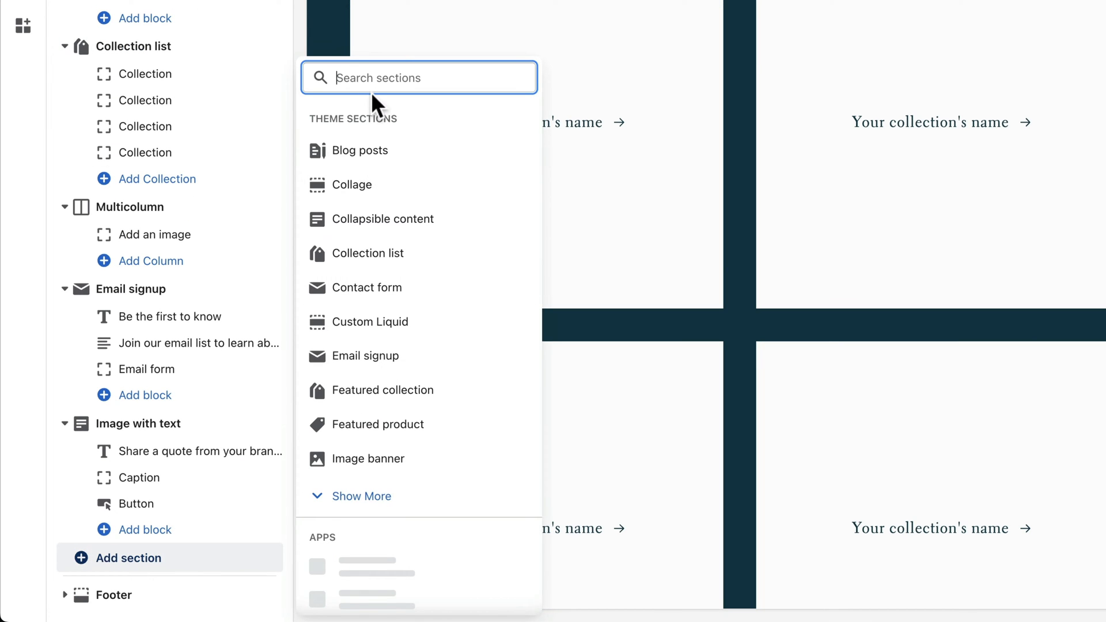
type("collection")
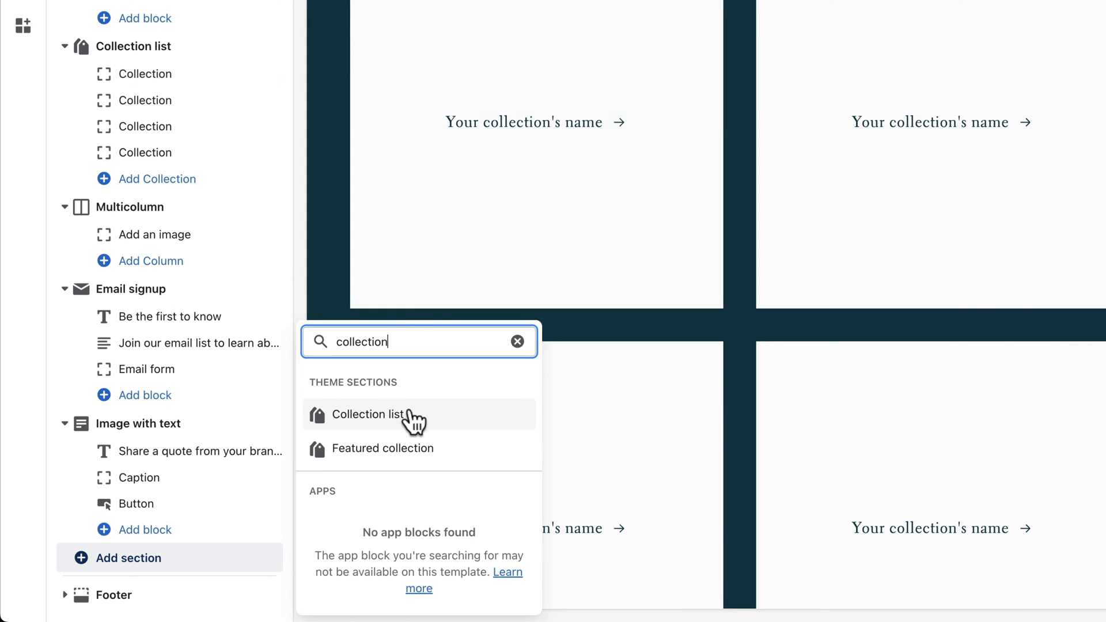
left_click(371, 413)
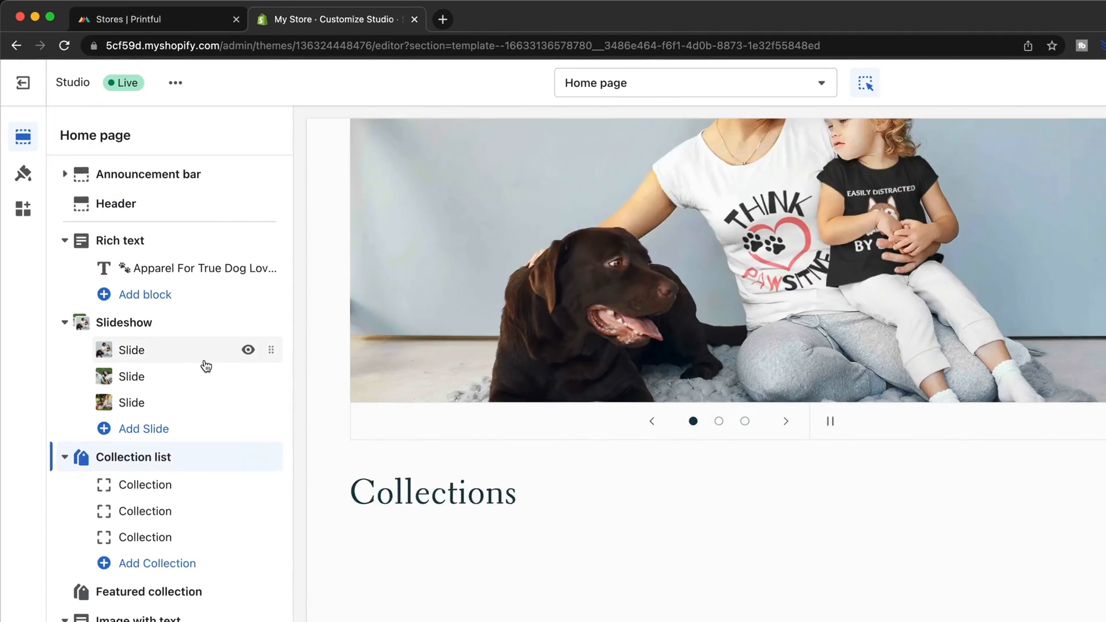
Step: Review the new Collection list section's settings and save the home page
left_click(134, 456)
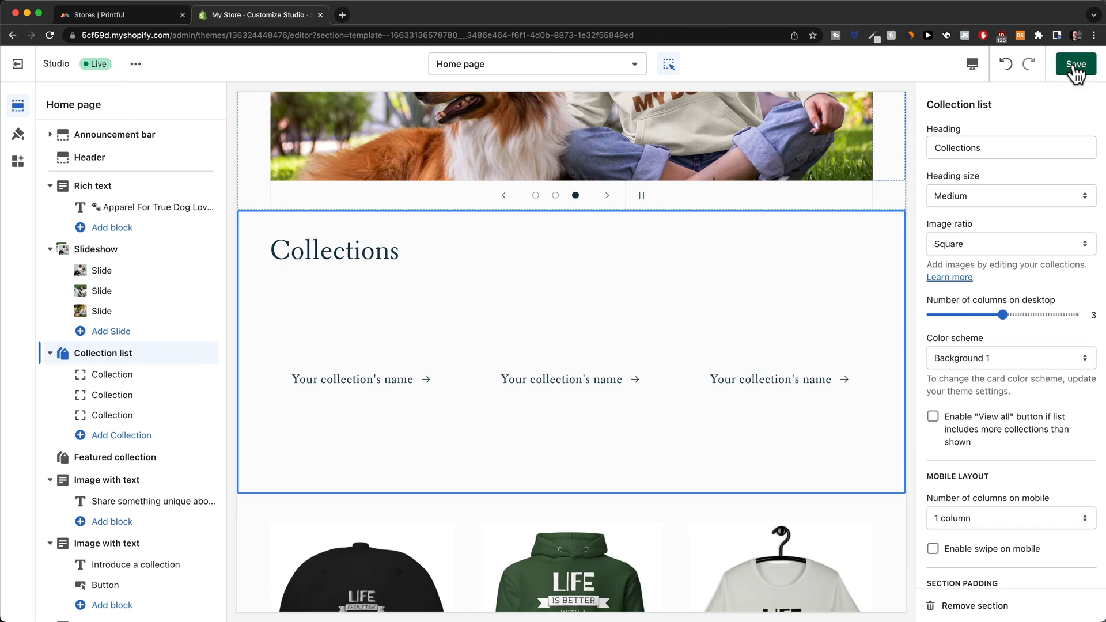
left_click(1075, 63)
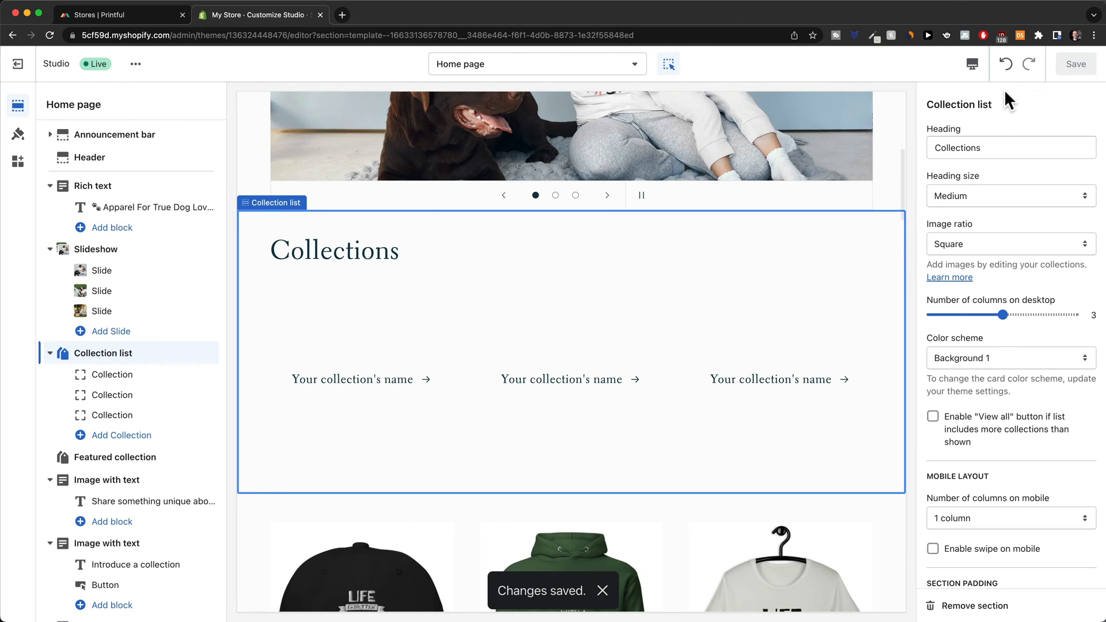
mouse_move(16, 63)
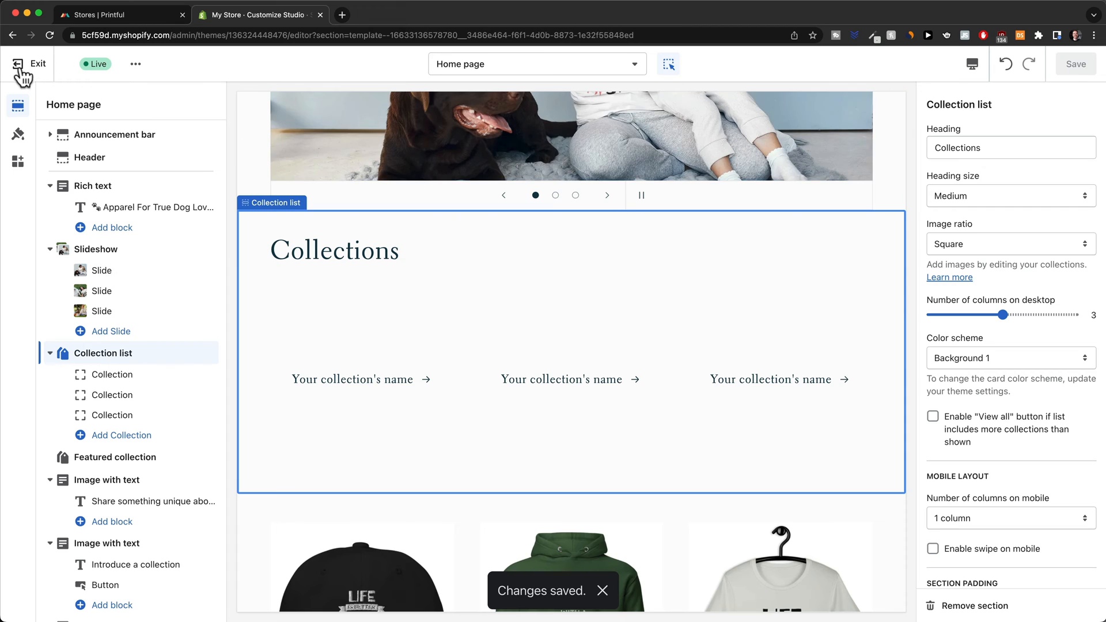
Step: Exit the theme editor and go to Products > Collections in the admin
left_click(28, 63)
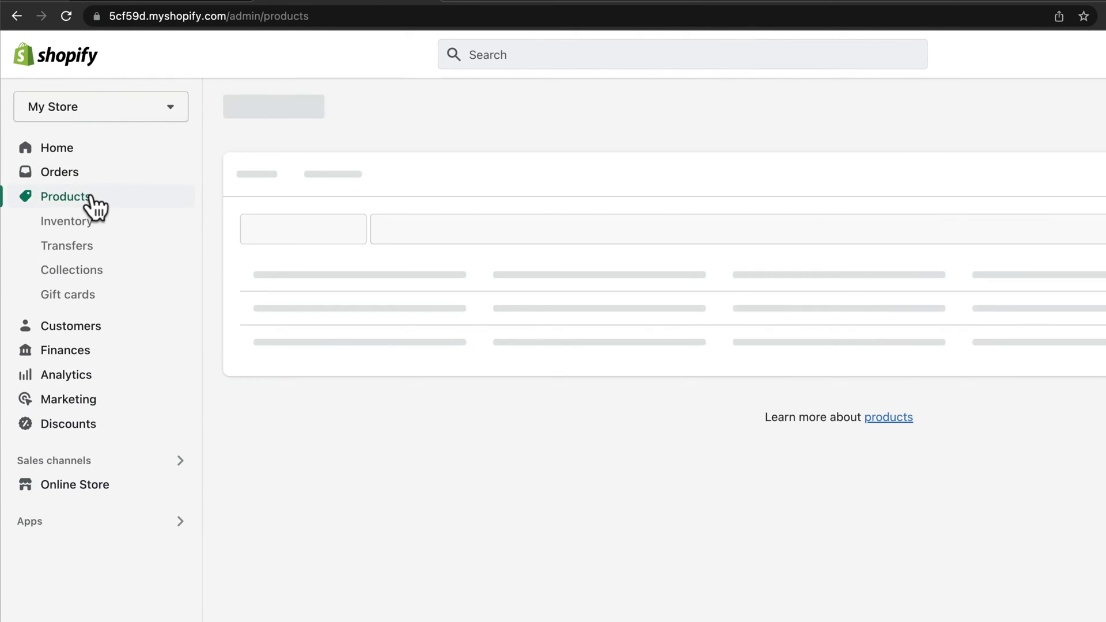
left_click(64, 196)
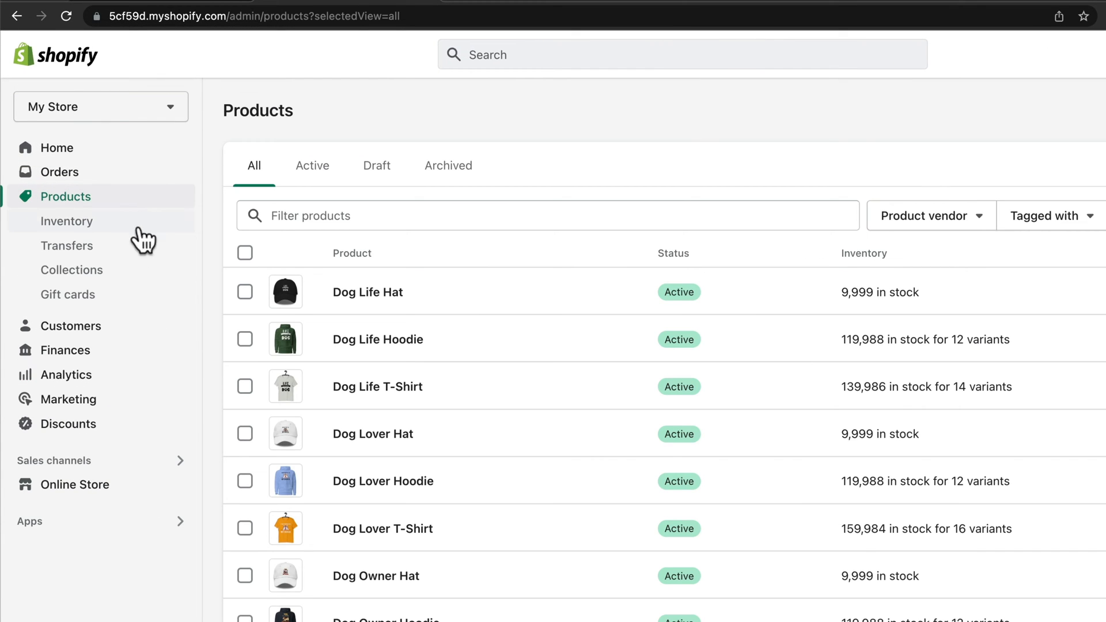
left_click(68, 270)
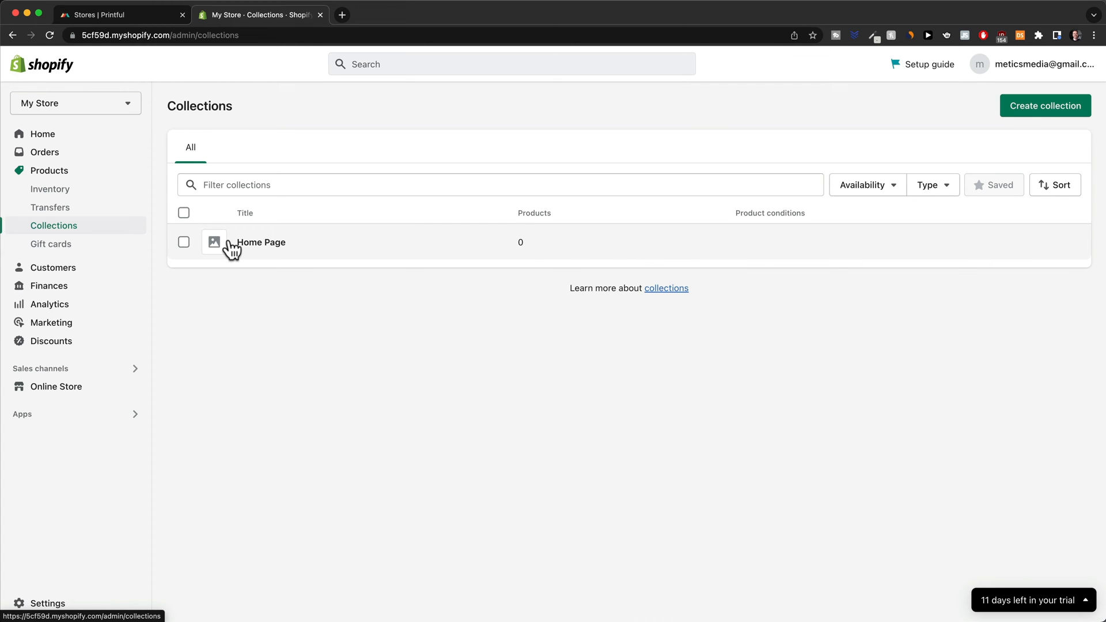
mouse_move(230, 265)
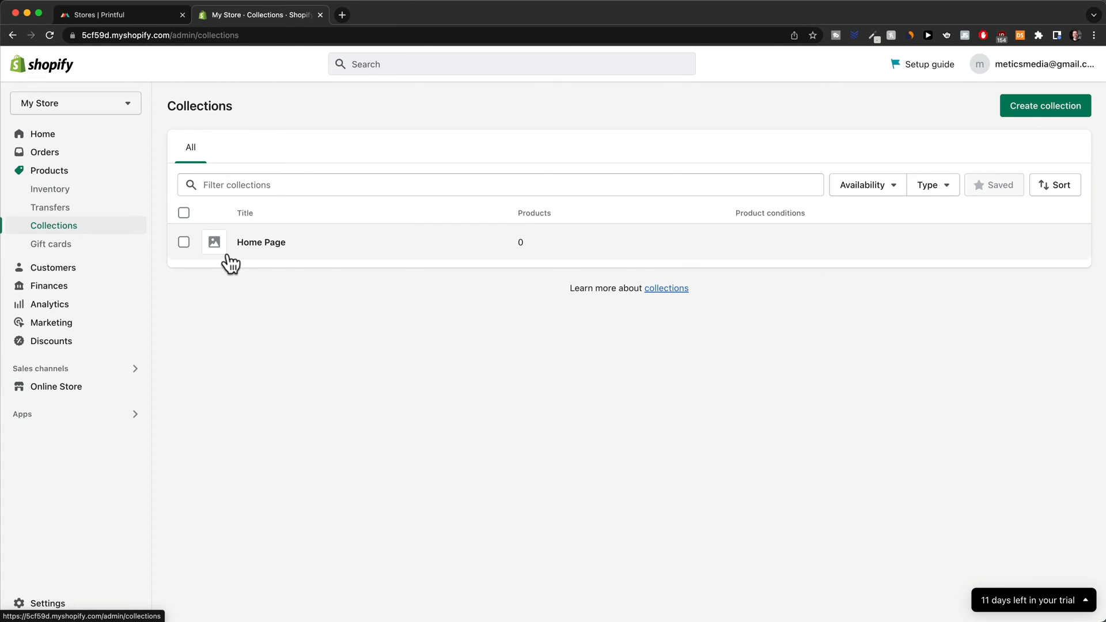
Step: Delete the empty Home Page collection via More actions > Delete collection
left_click(183, 241)
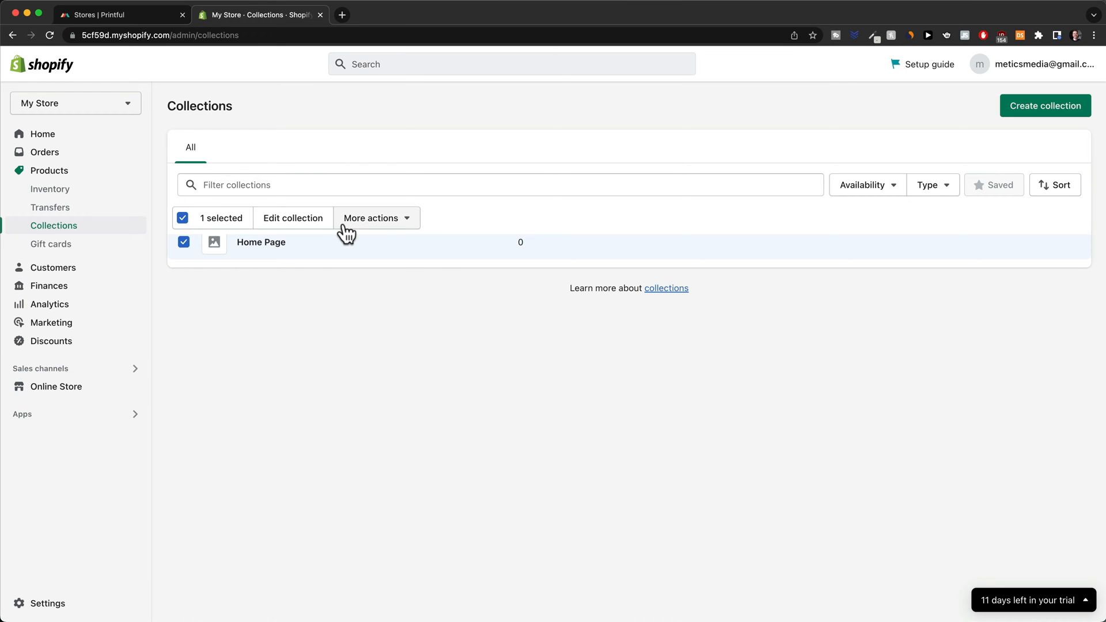
left_click(375, 218)
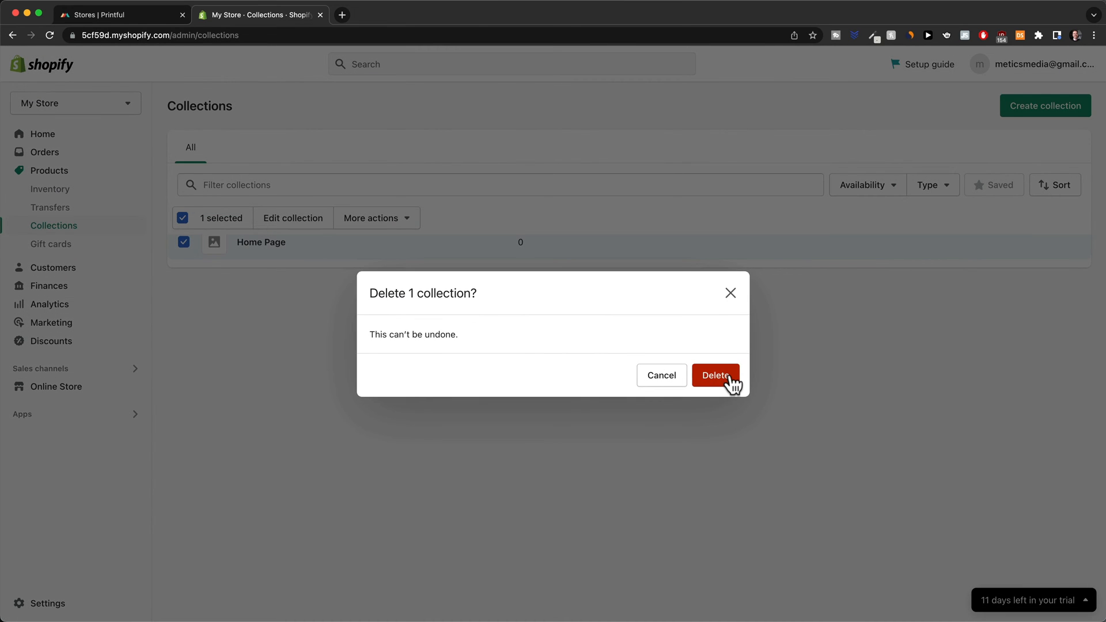
left_click(716, 376)
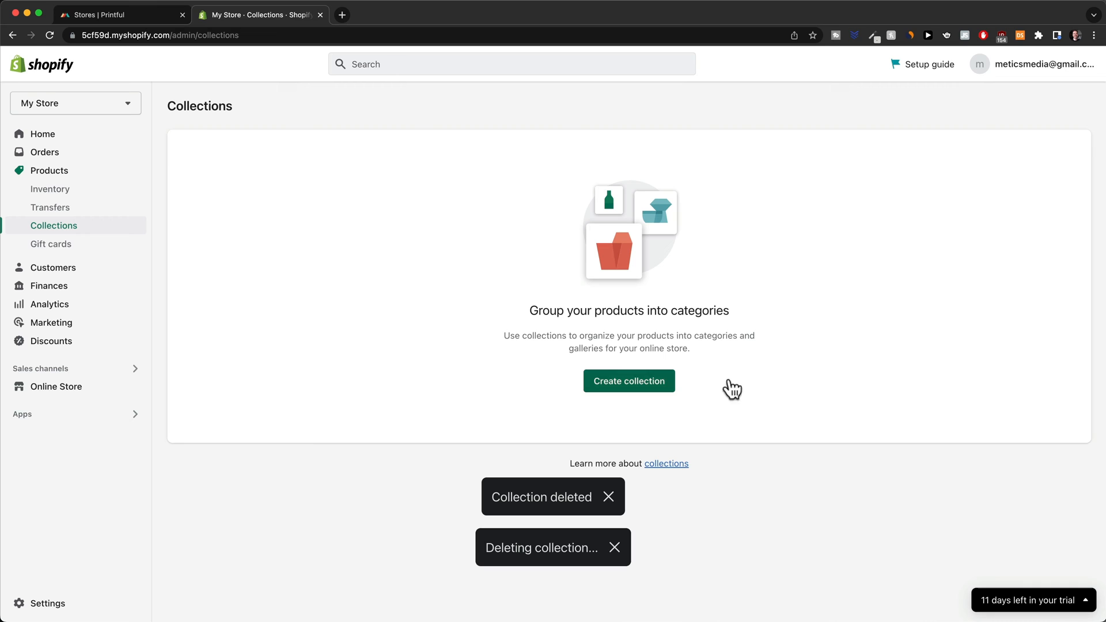
mouse_move(649, 397)
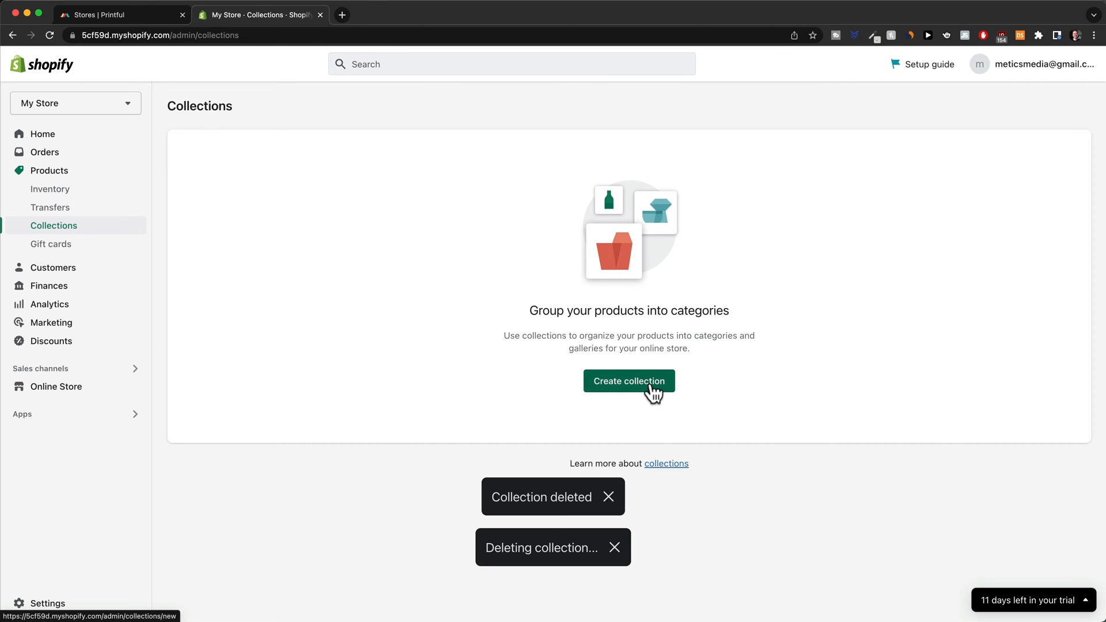
Step: Create a new collection titled 'T-Shirts' and move down to its collection type settings
left_click(628, 380)
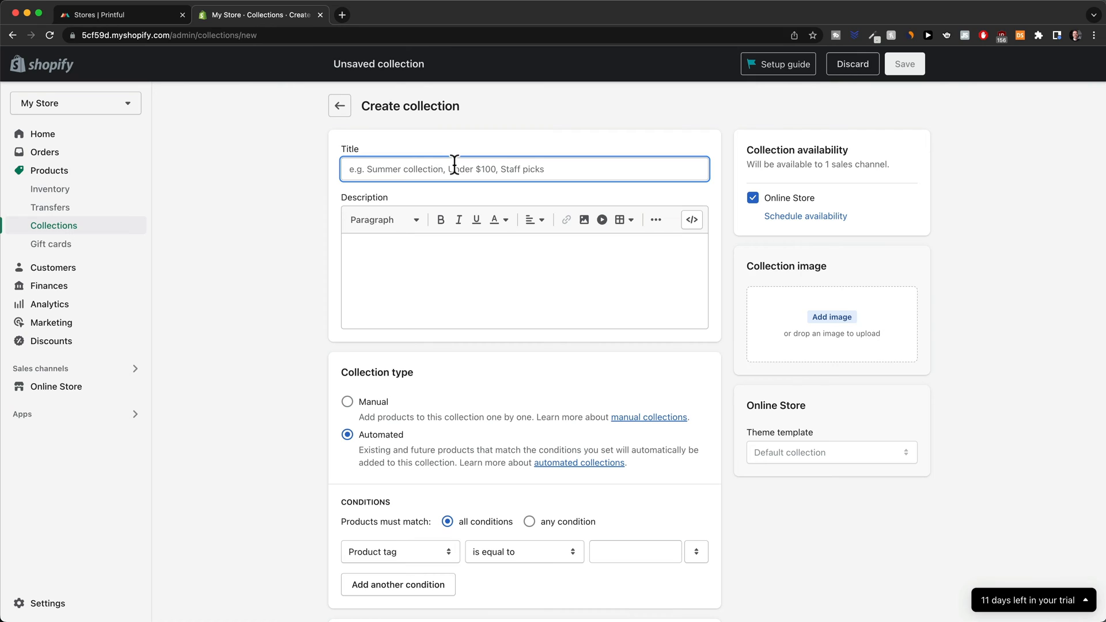
type("T-")
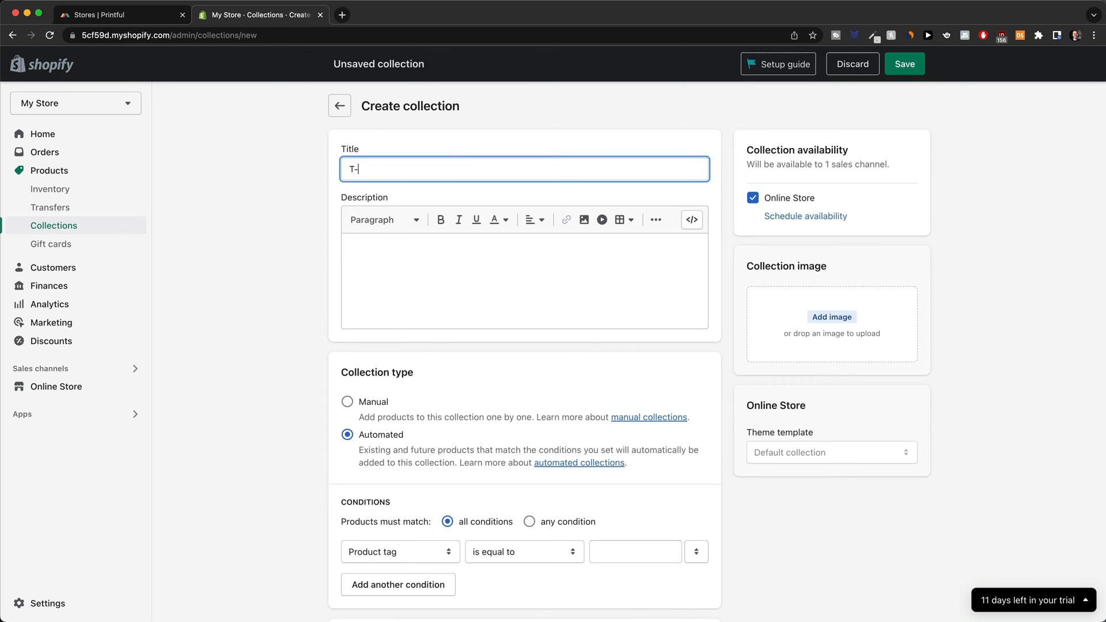
type("Shirts")
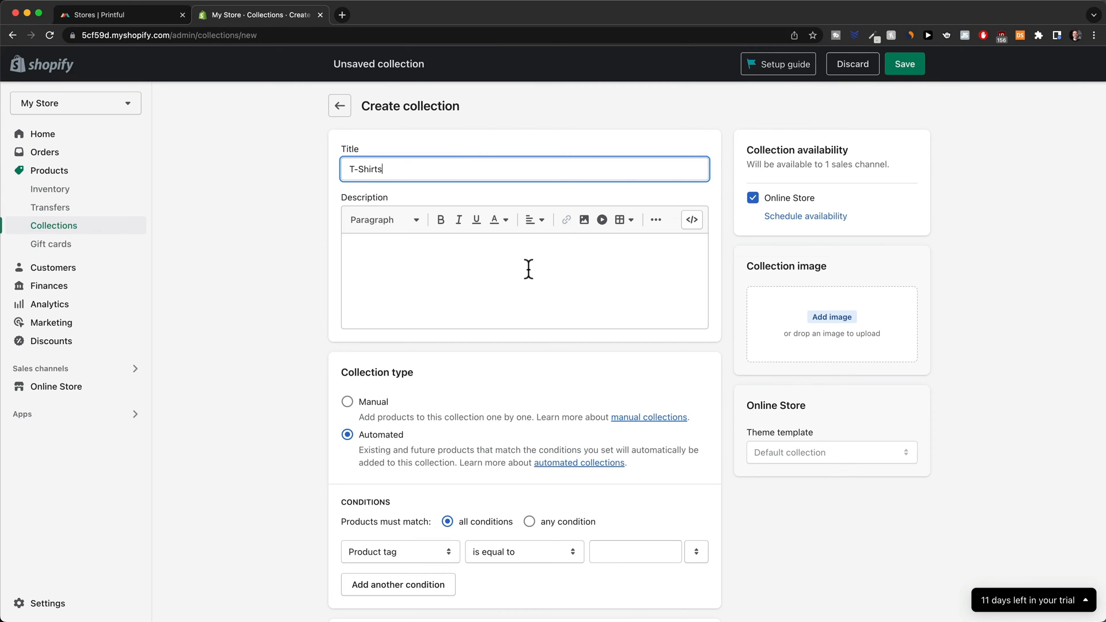
left_click(527, 281)
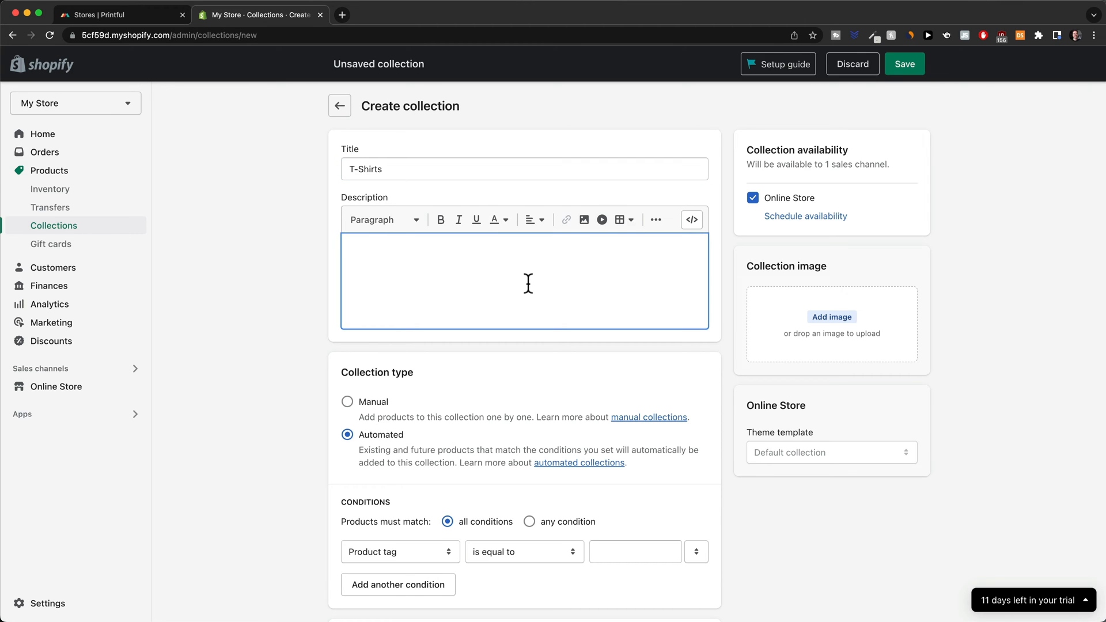
scroll("down", 3)
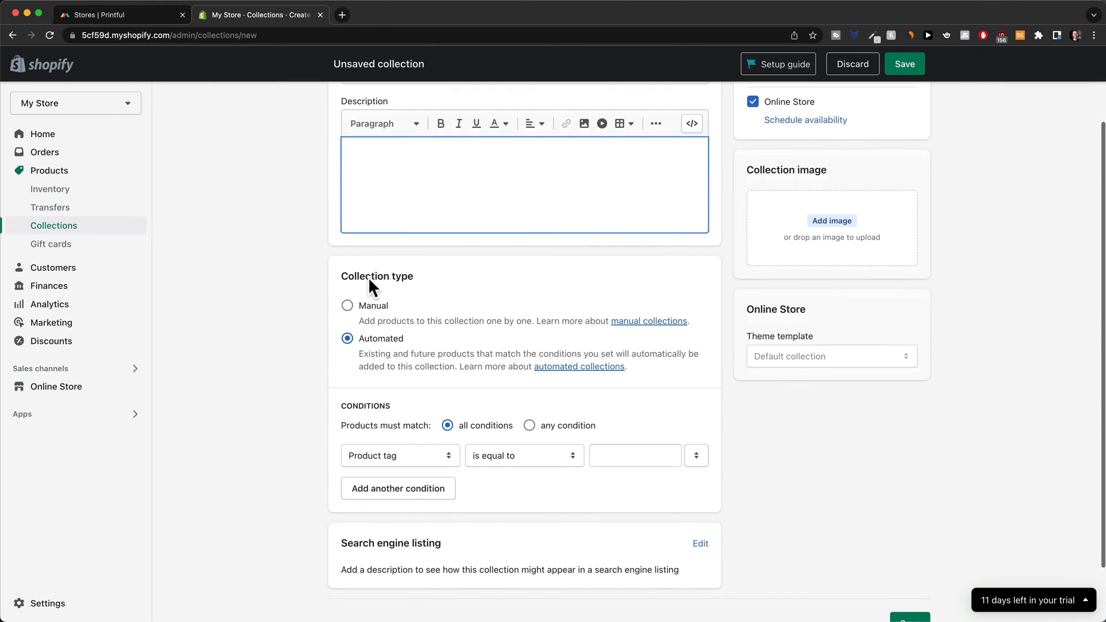
scroll("down", 3)
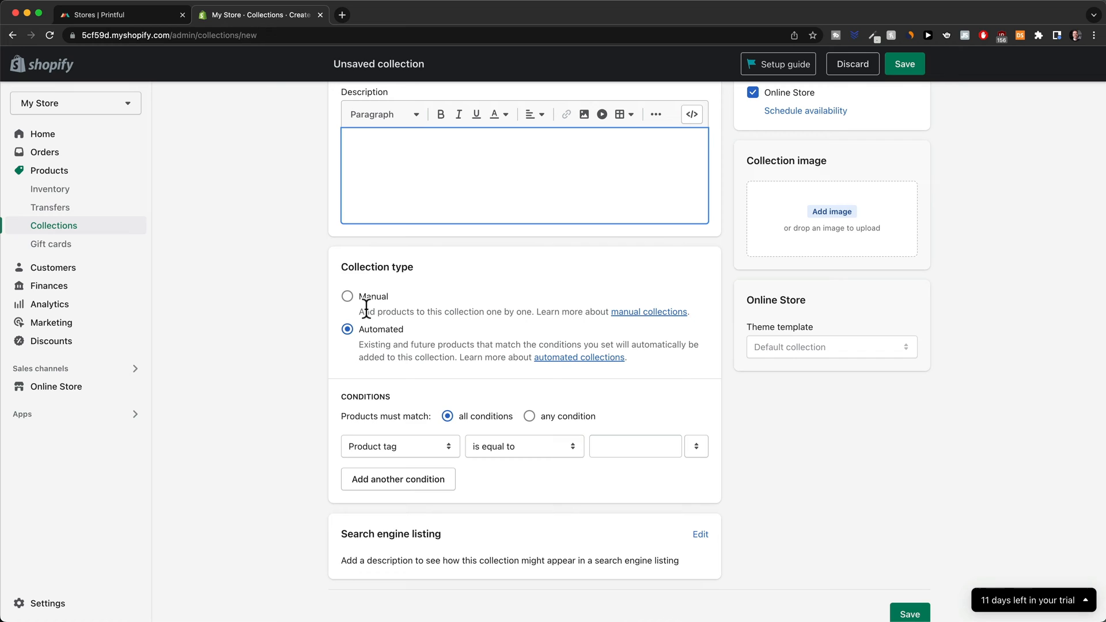
mouse_move(346, 297)
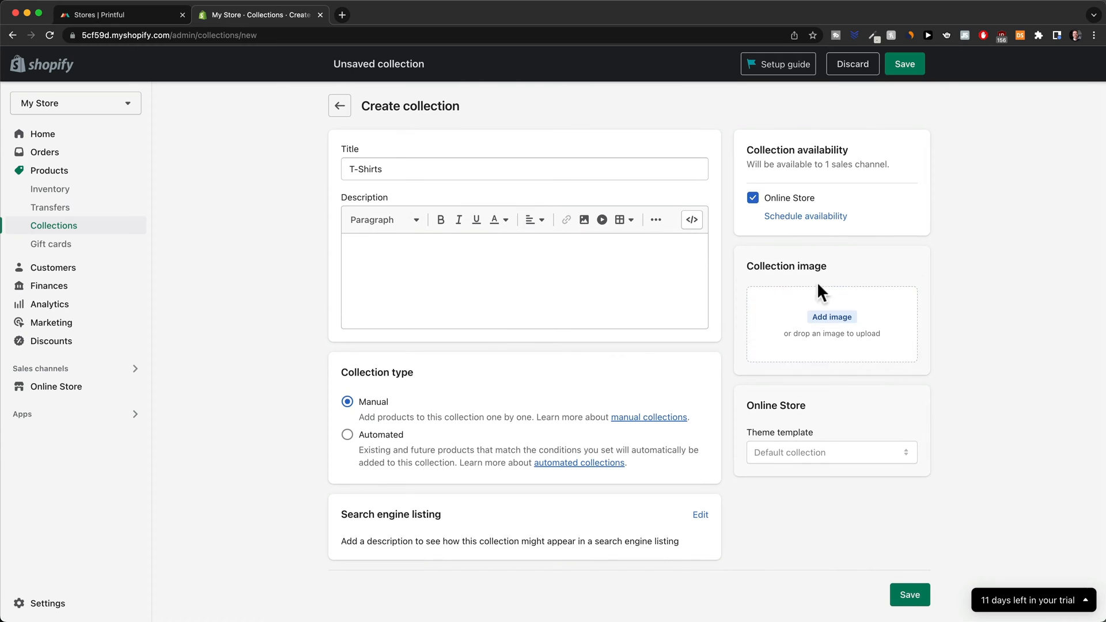
mouse_move(820, 336)
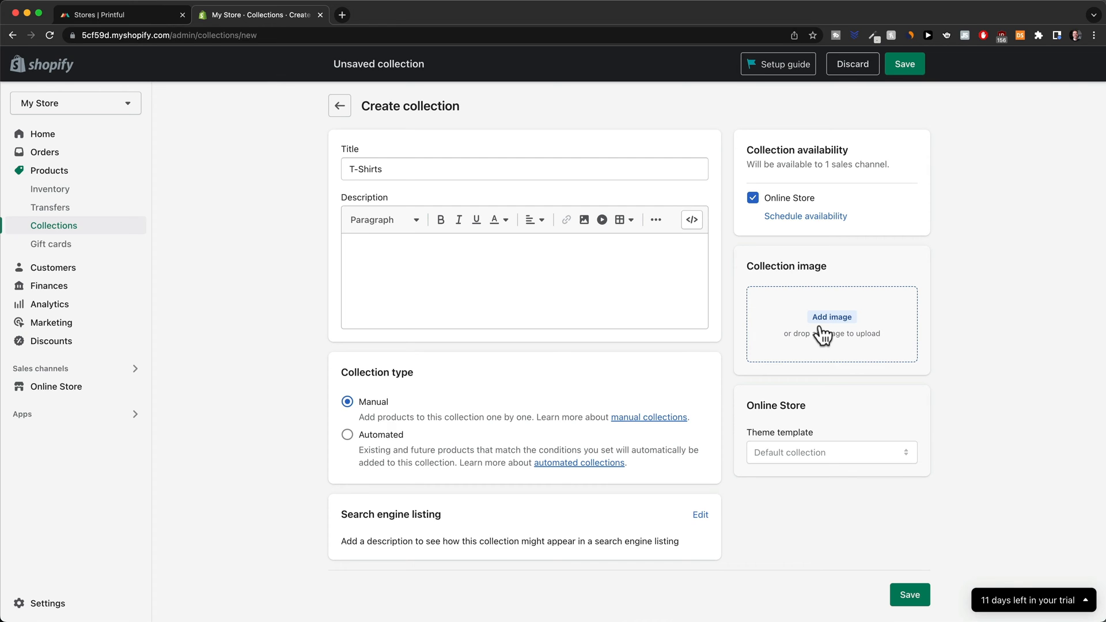
mouse_move(828, 334)
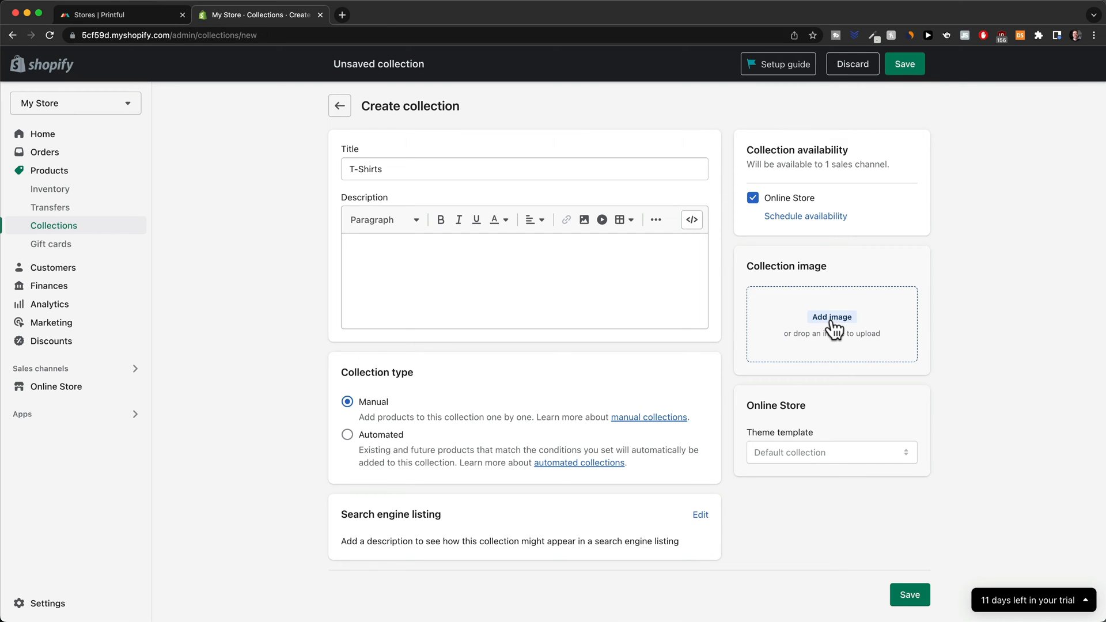
mouse_move(809, 323)
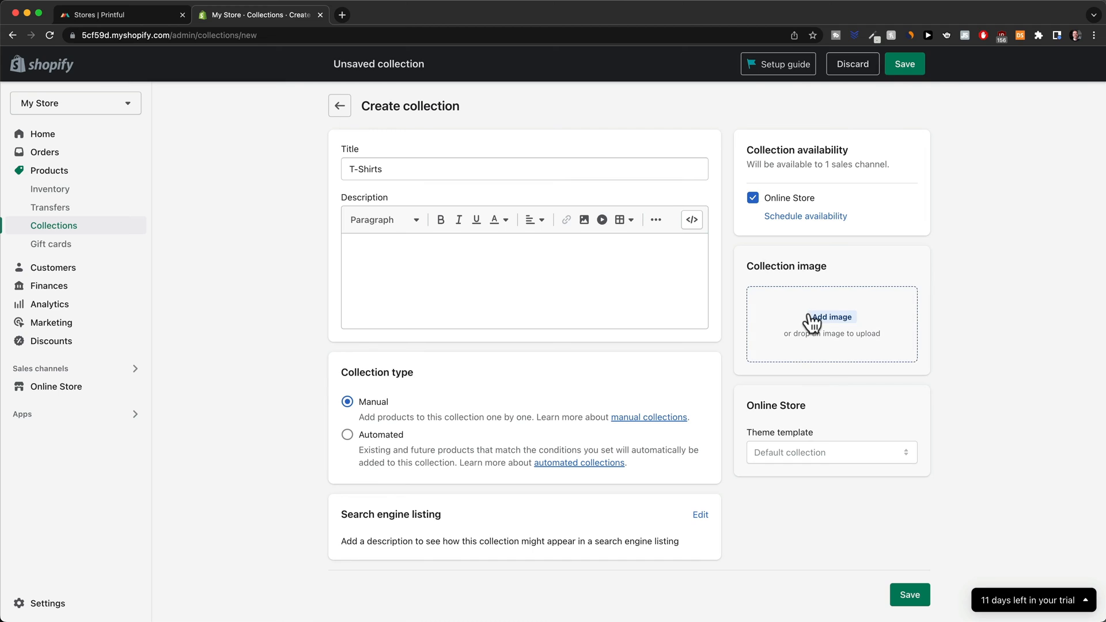
Step: Set the orange dog T-shirt screenshot as the collection image and save the T-Shirts collection
left_click(832, 317)
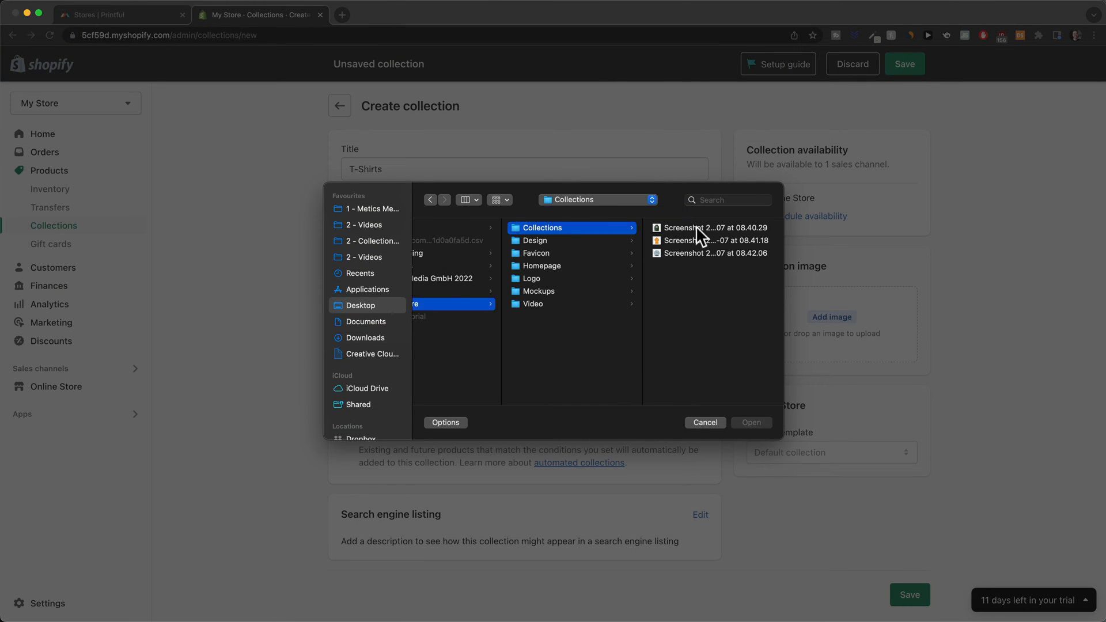
left_click(709, 240)
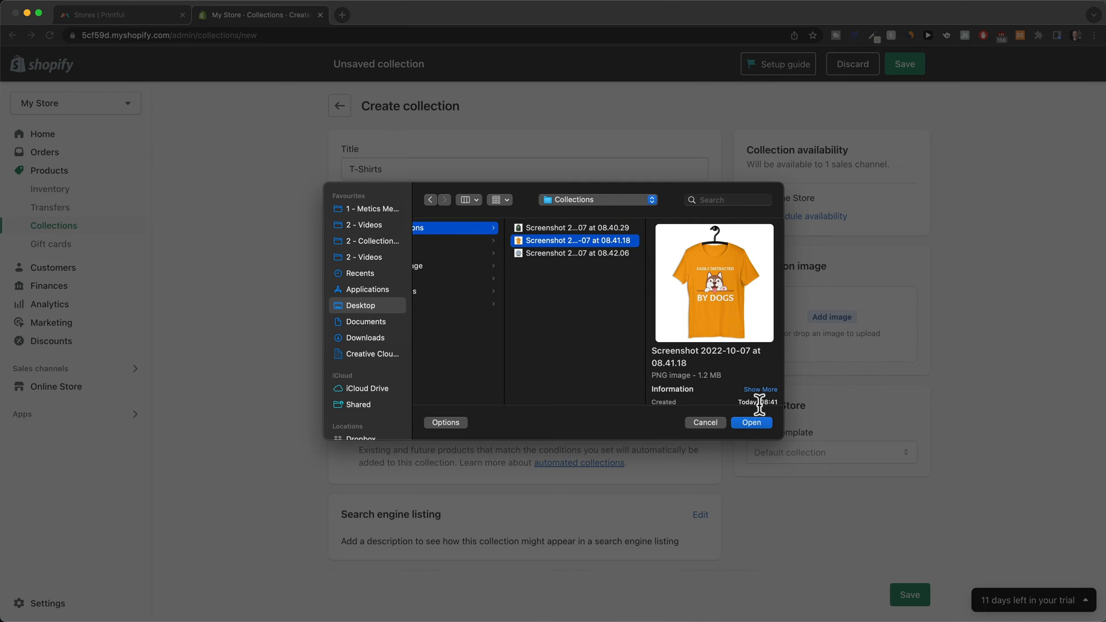
left_click(751, 423)
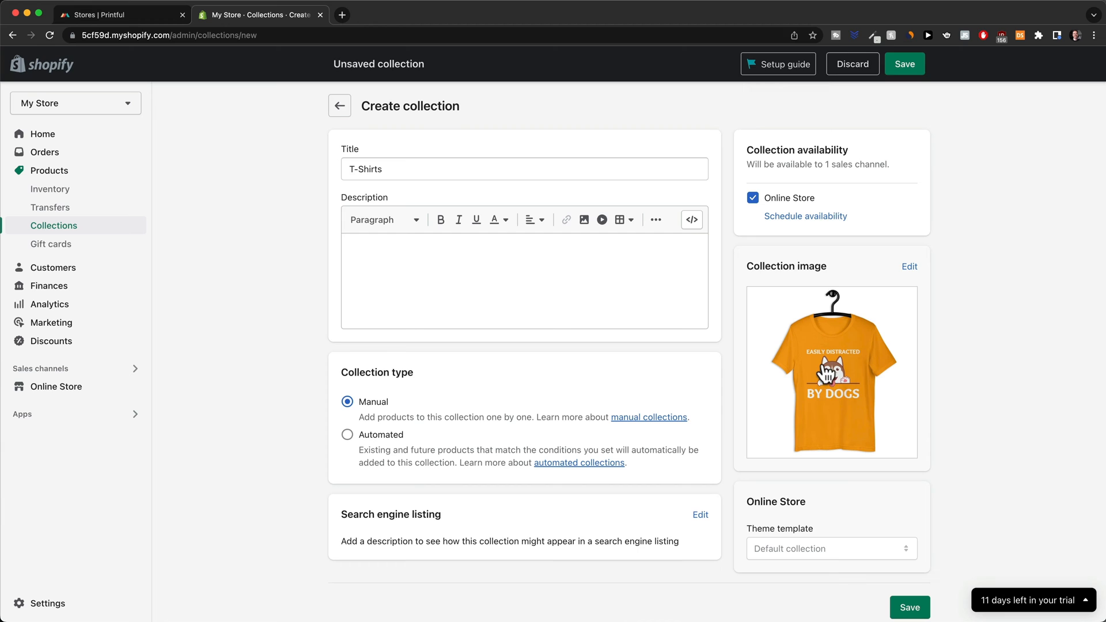
mouse_move(966, 76)
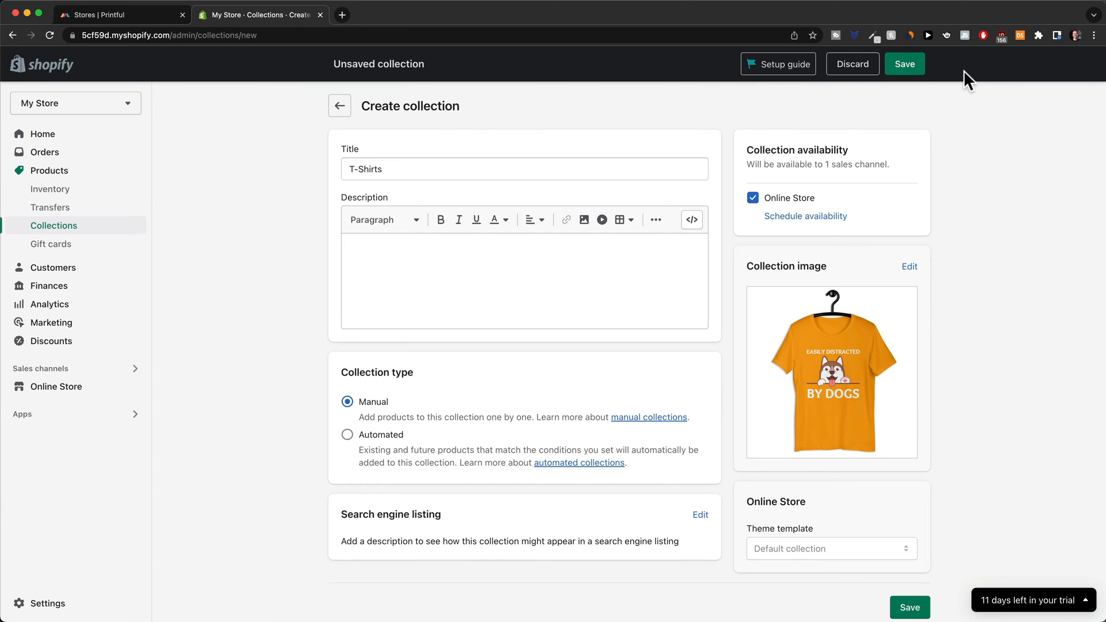
left_click(905, 64)
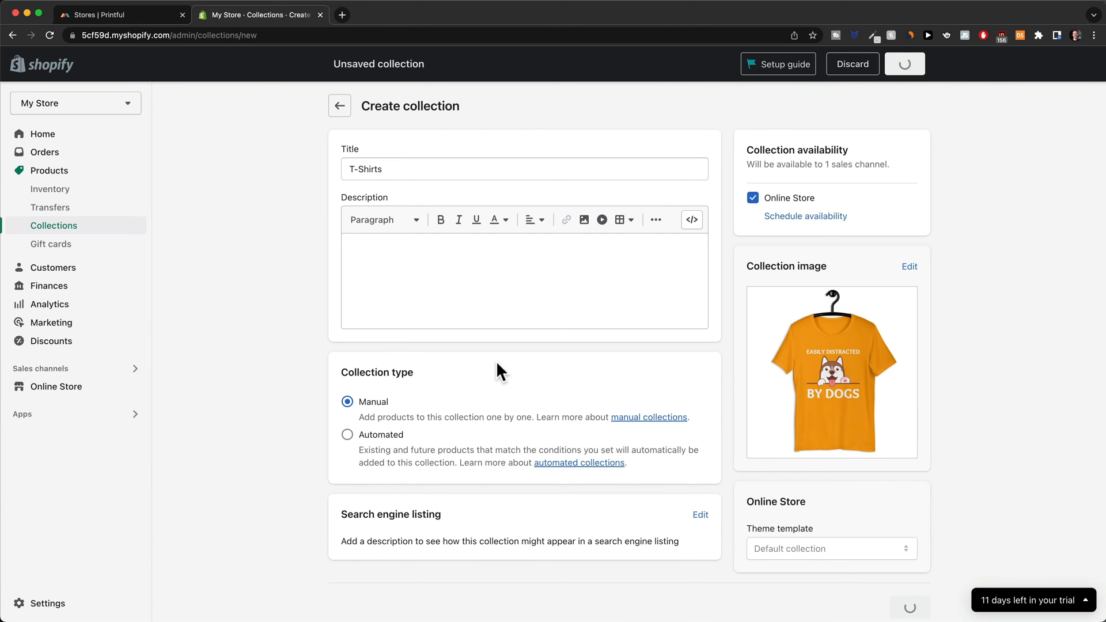
left_click(904, 63)
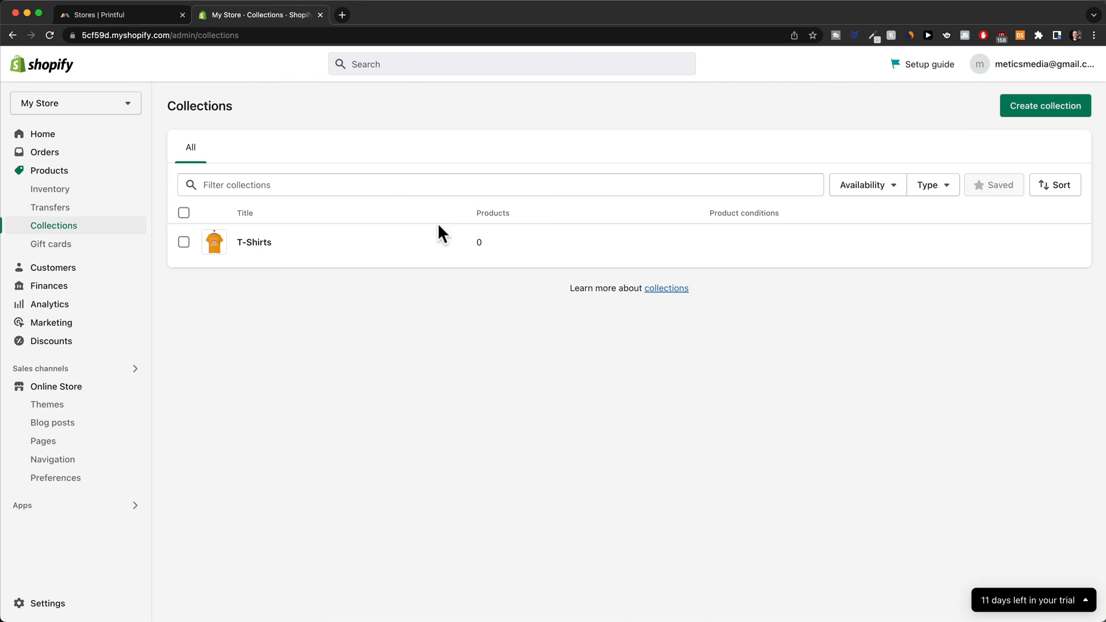
mouse_move(474, 274)
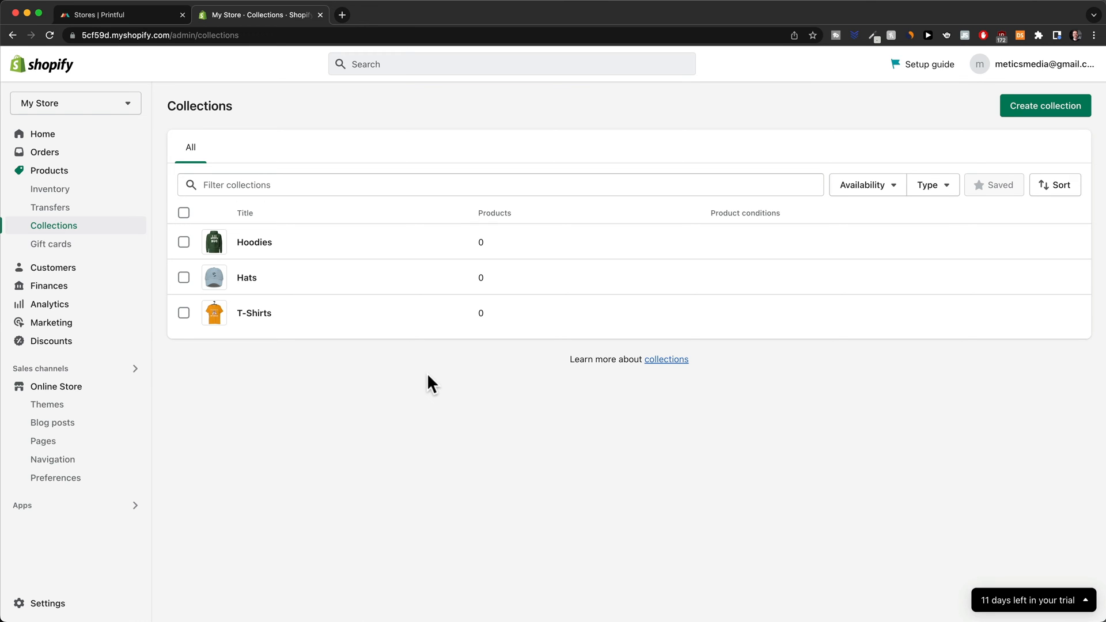
mouse_move(266, 325)
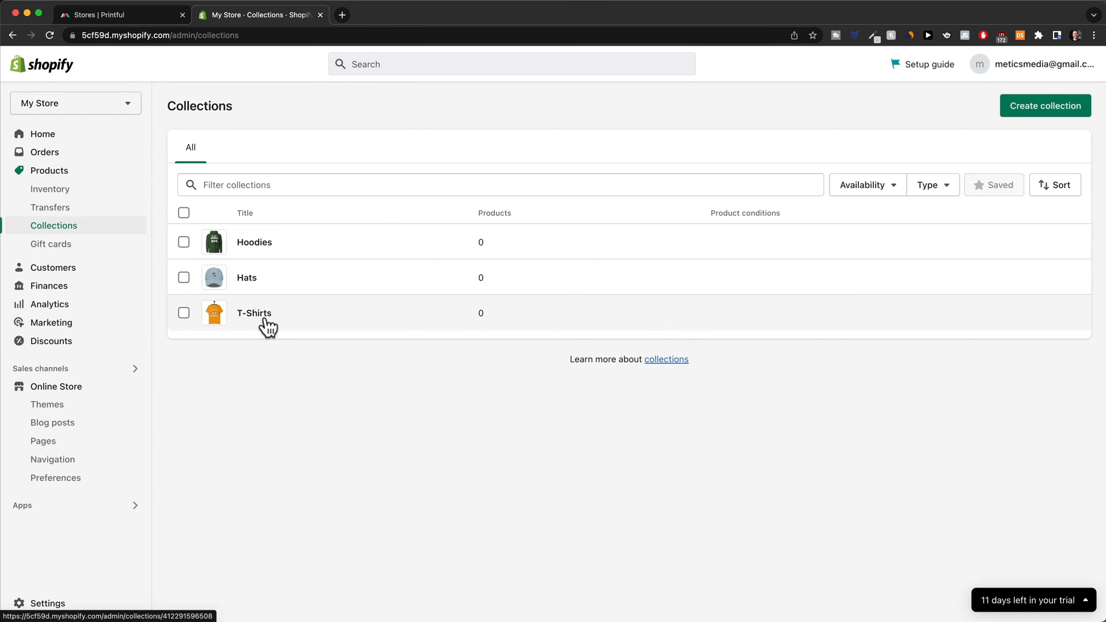
Step: Go to the store's Products list from the sidebar
left_click(49, 170)
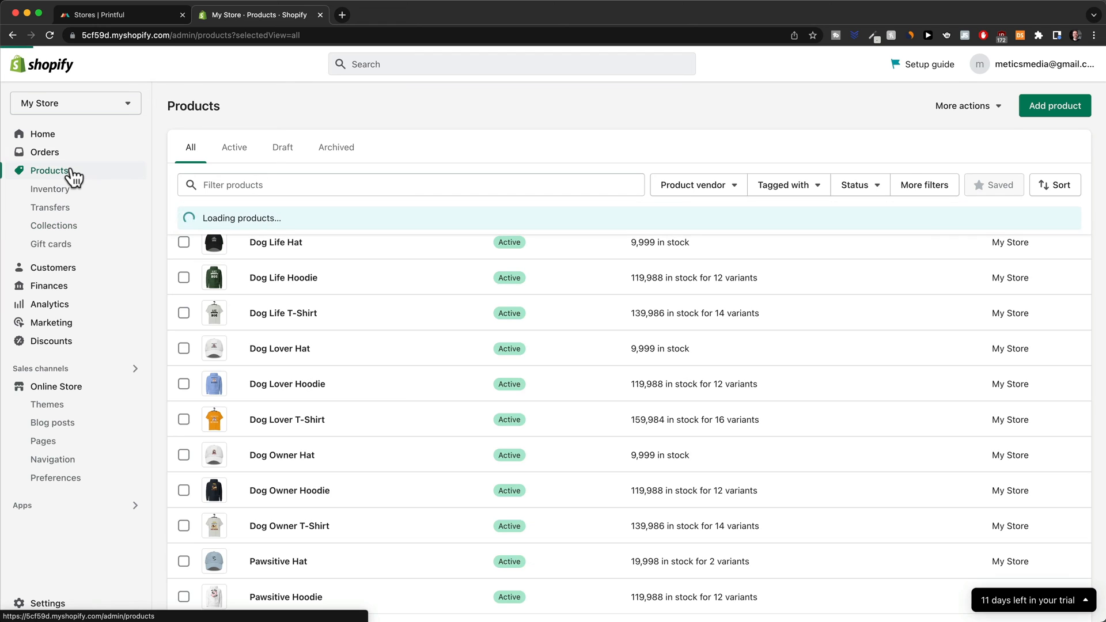
Step: Filter products by 'hat', select all four hats and add them to the Hats collection
scroll("down", 3)
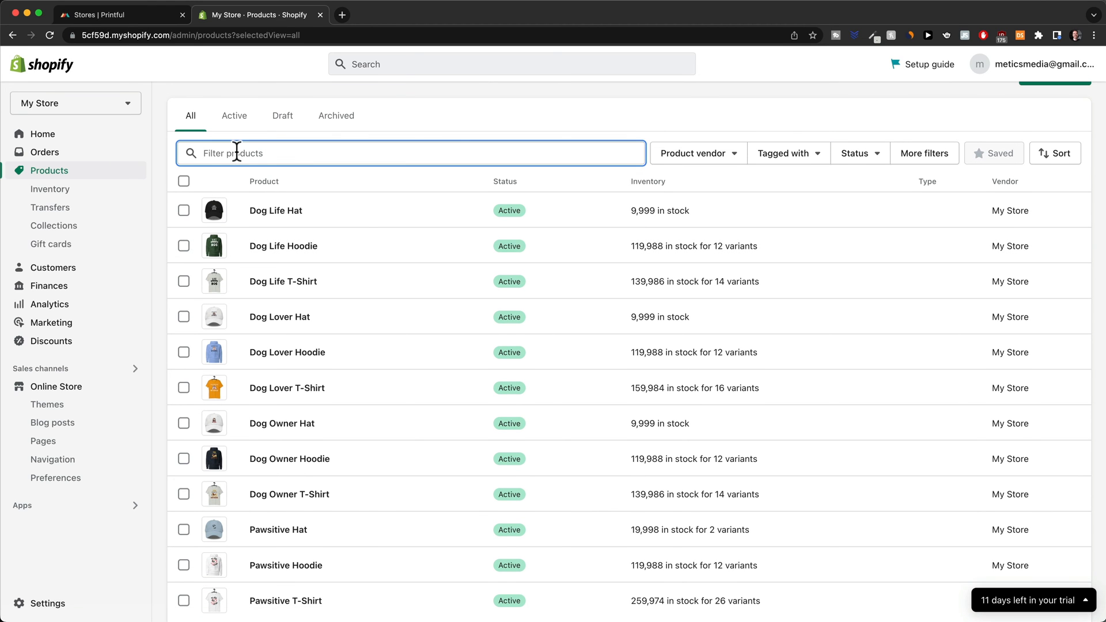
type("hat")
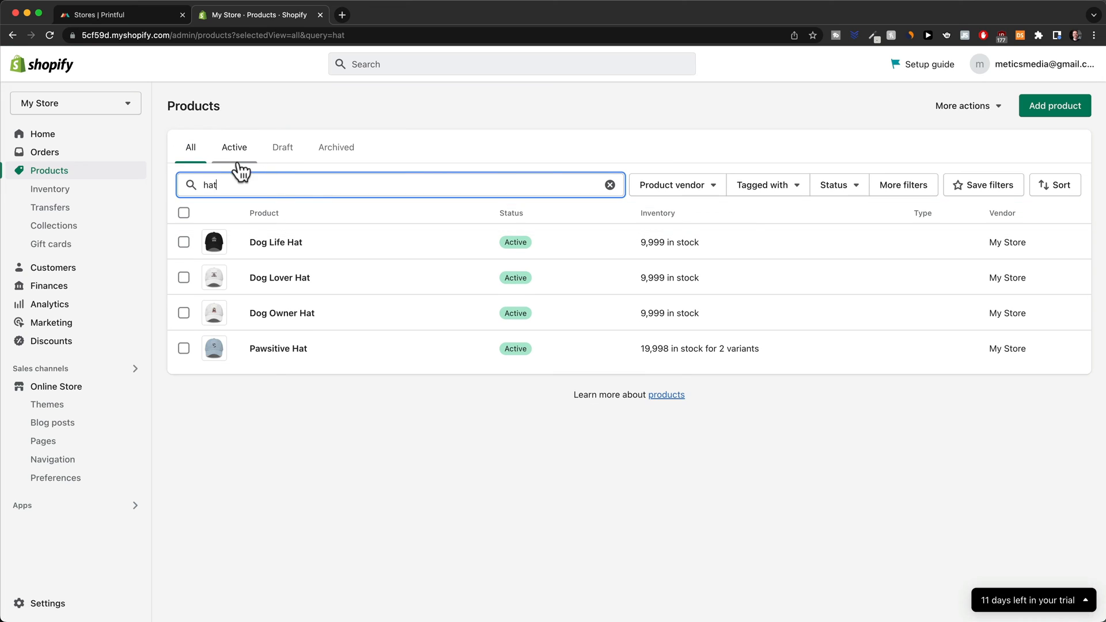
left_click(183, 212)
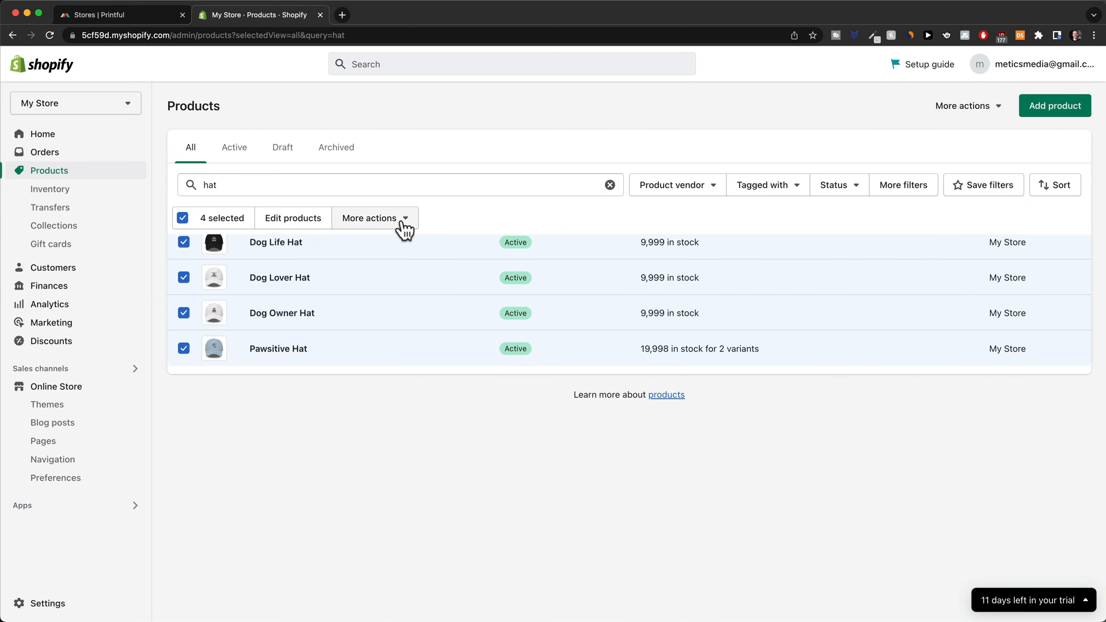
left_click(369, 217)
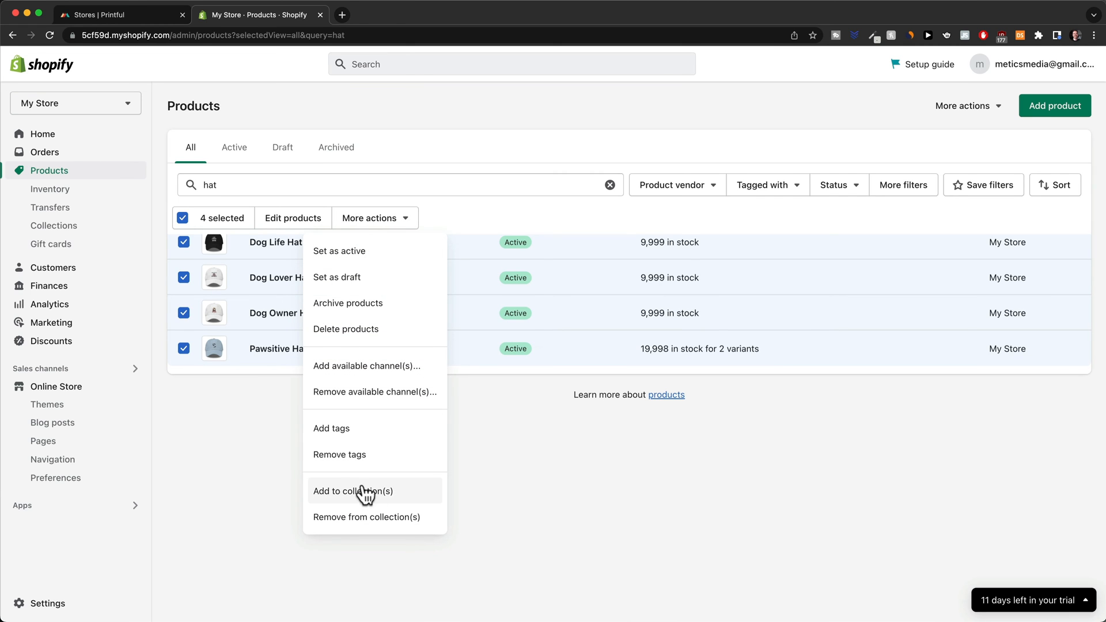
left_click(352, 490)
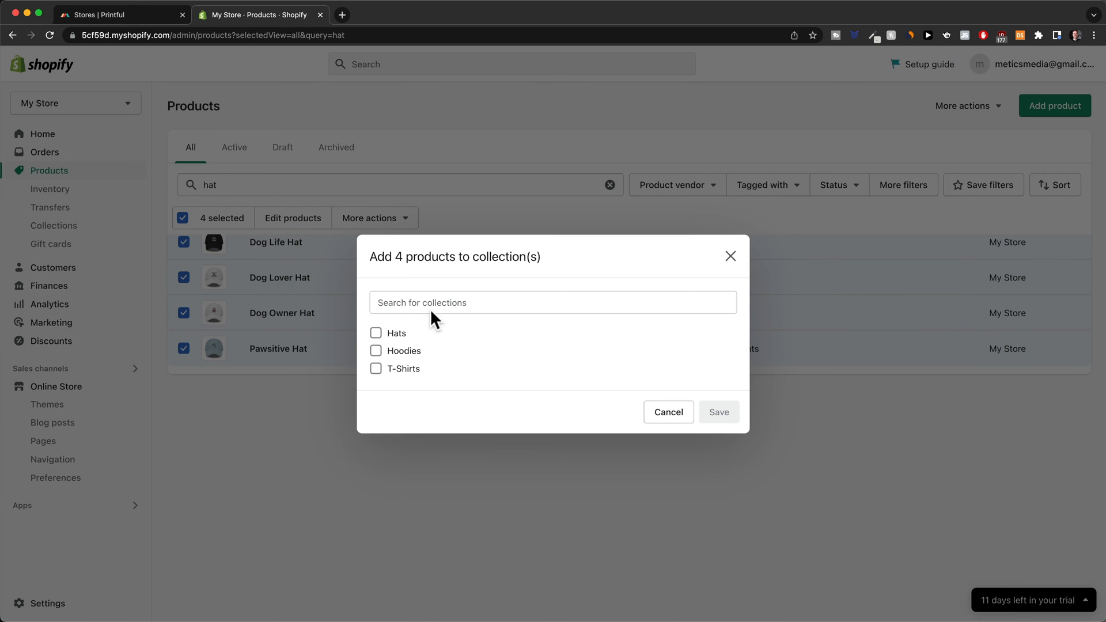
left_click(375, 333)
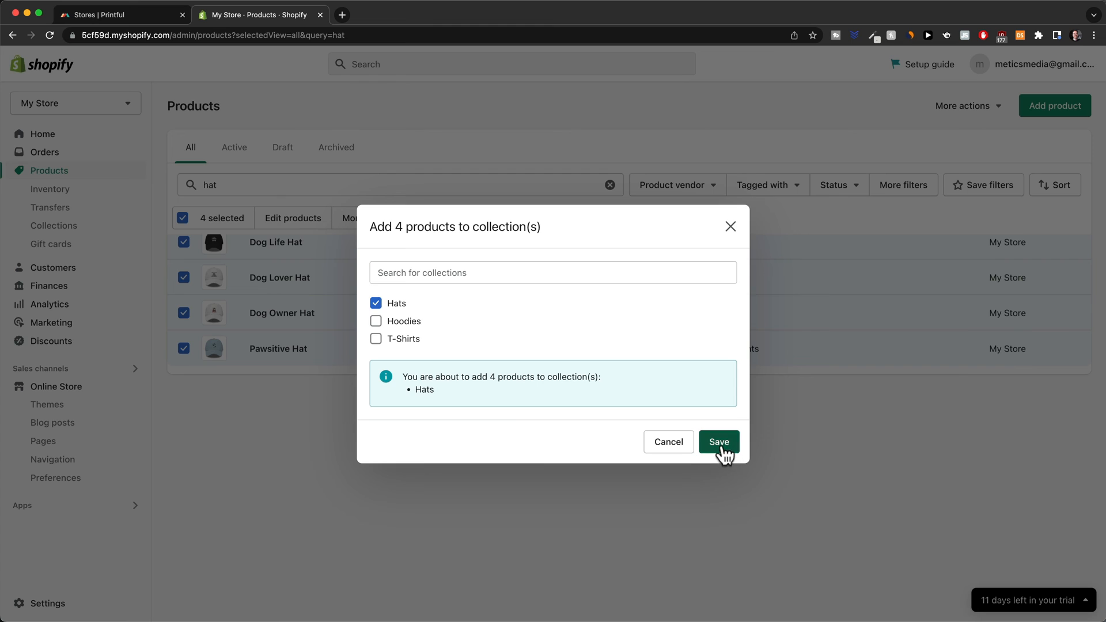
left_click(718, 442)
type("t-sh")
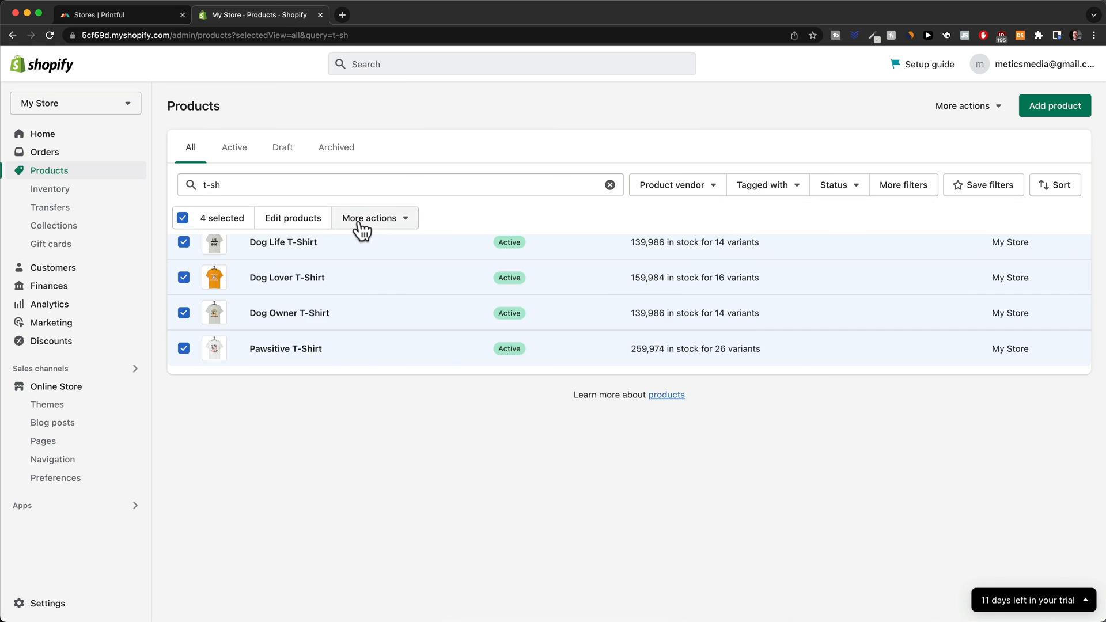
Step: Add the four selected T-shirts to the T-Shirts collection, then go to Online Store
left_click(375, 217)
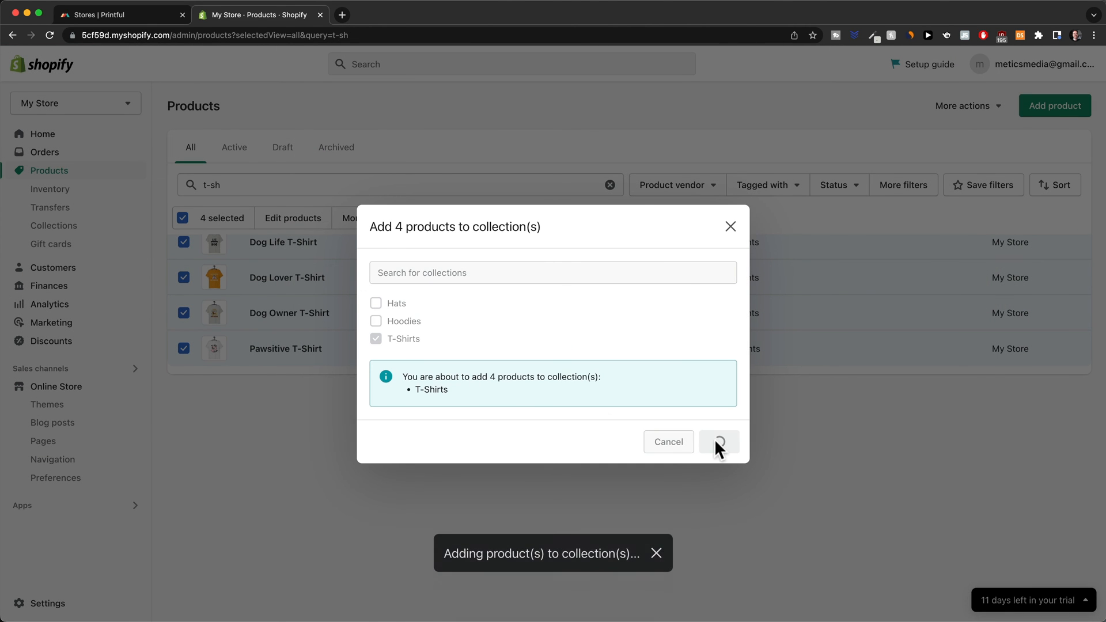
left_click(719, 442)
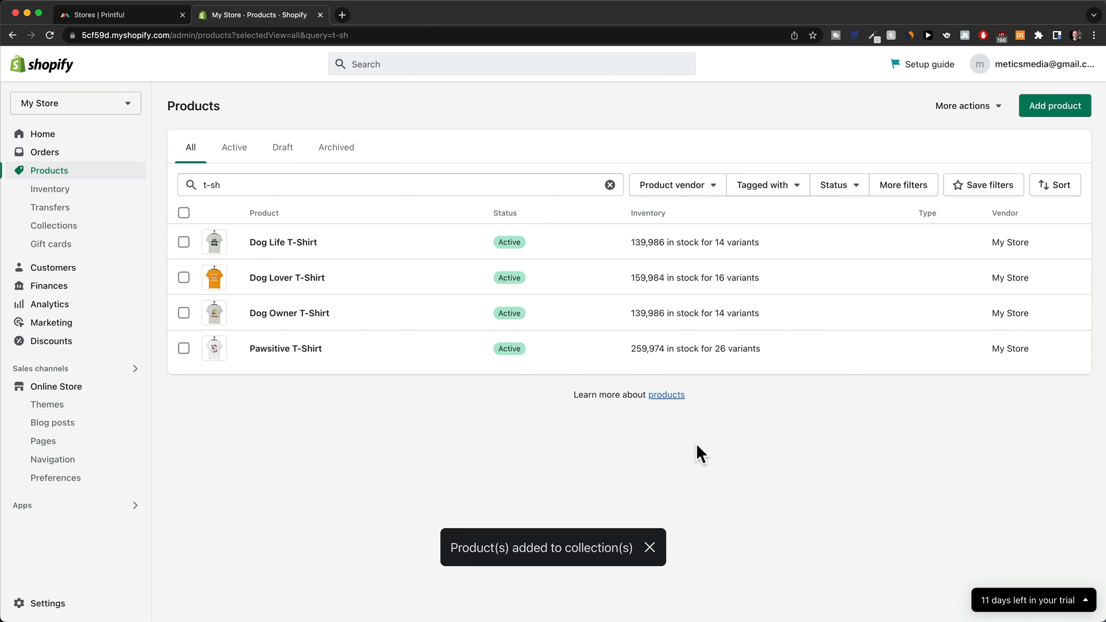
left_click(647, 547)
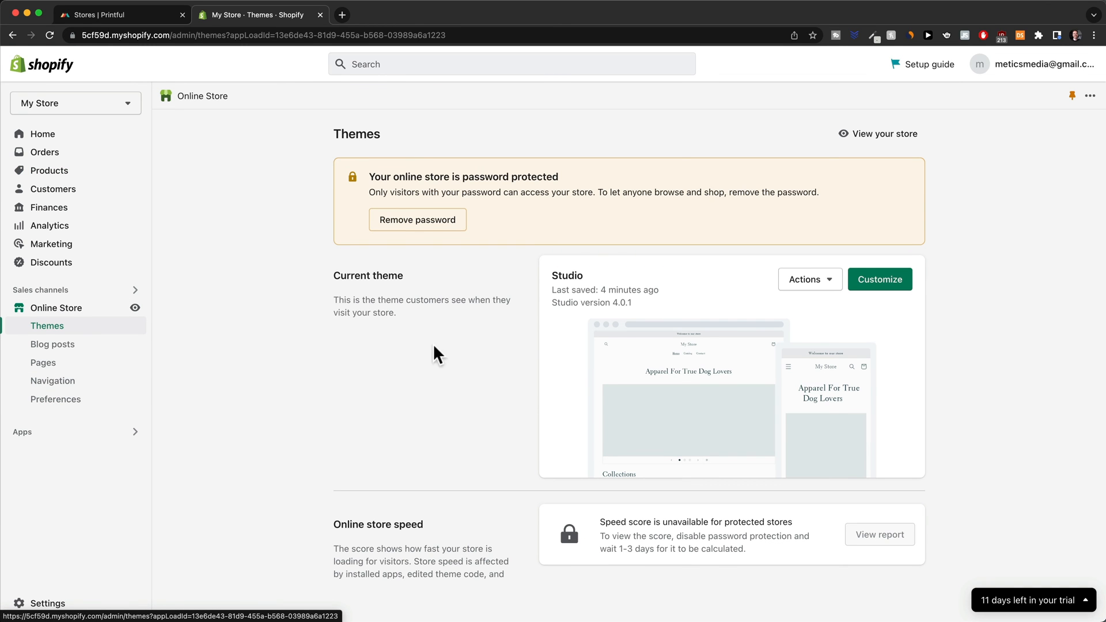
Step: Customize the Studio theme and select the Collection list section's settings on the home page
left_click(880, 279)
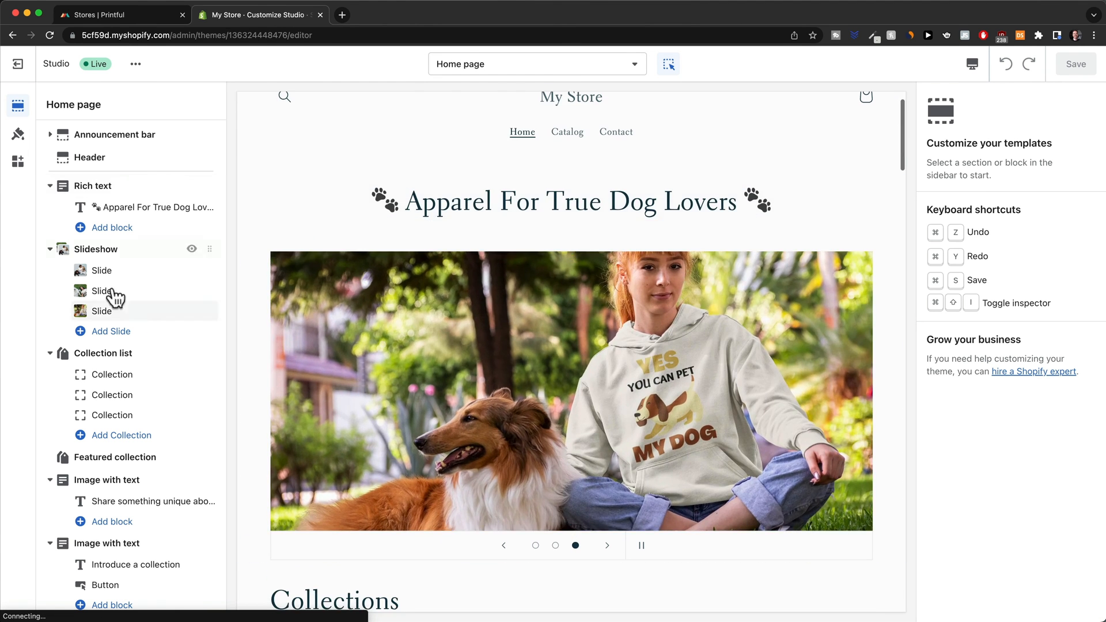
scroll("down", 3)
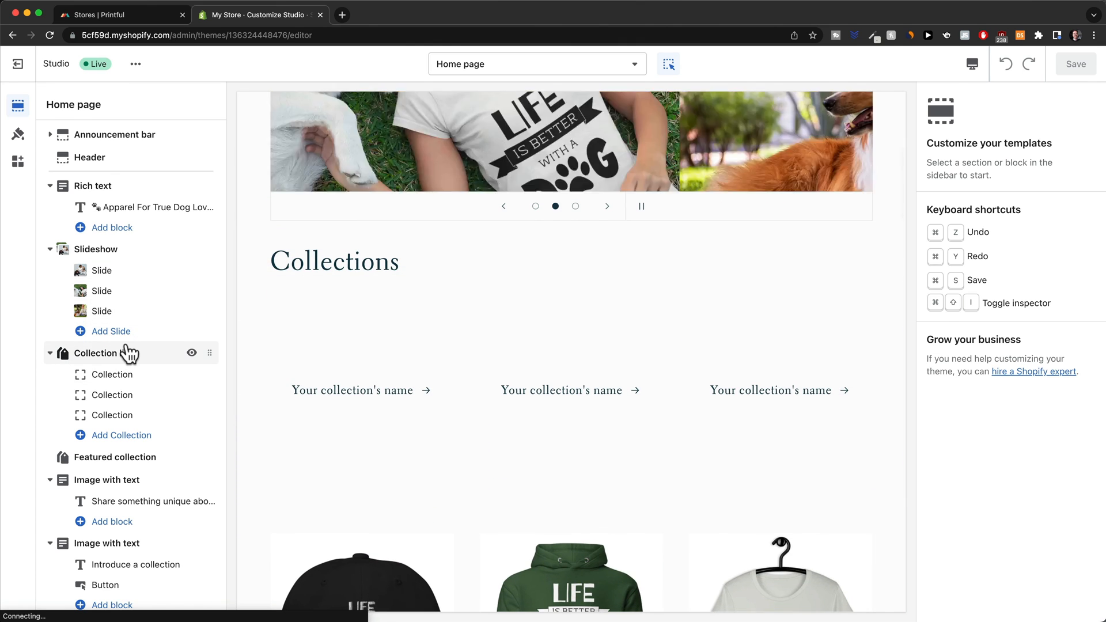
left_click(94, 354)
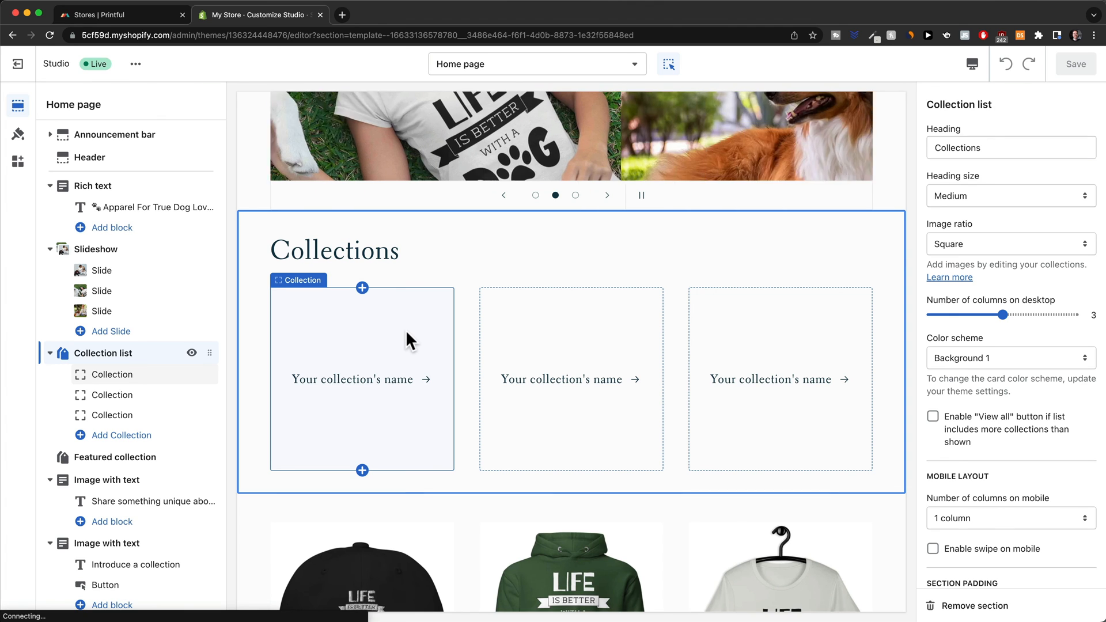
Step: Assign the T-Shirts collection to the first Collection list block
left_click(110, 375)
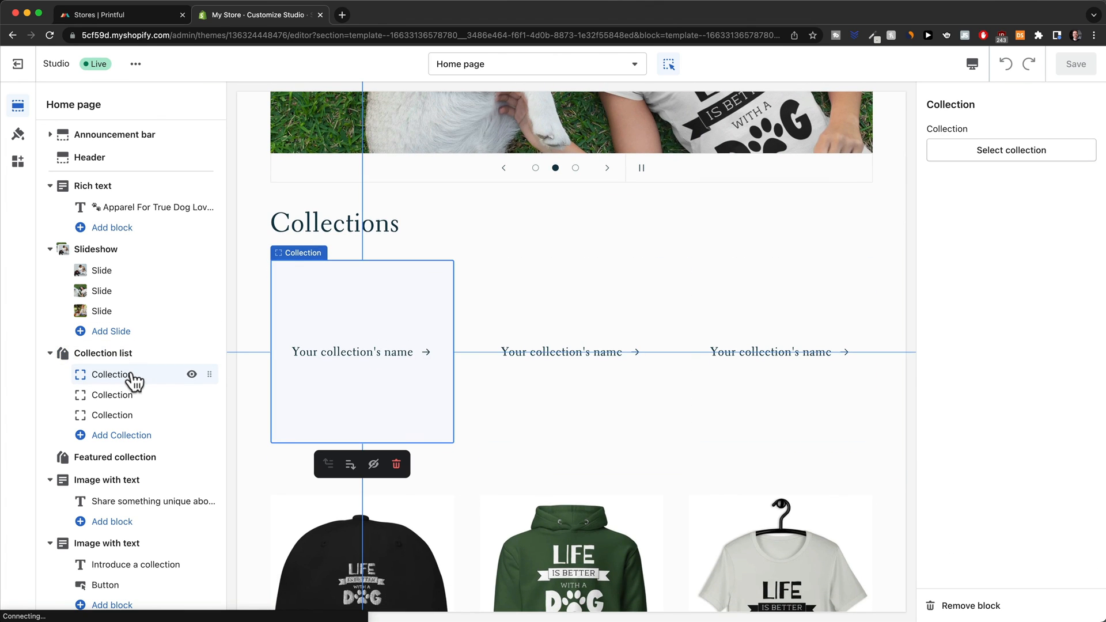
left_click(1011, 150)
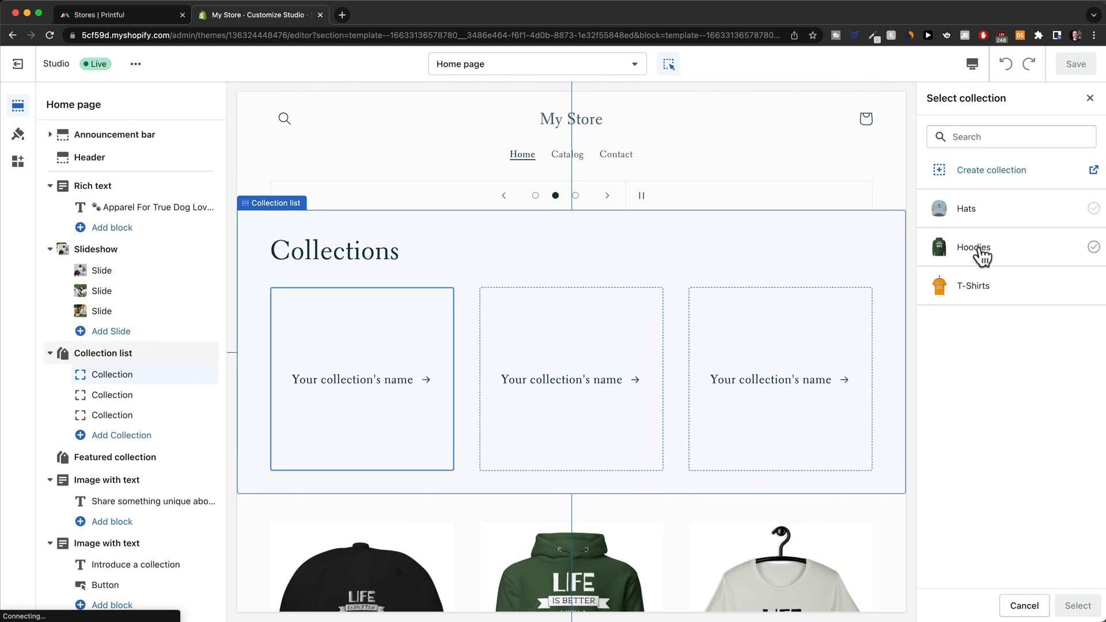
left_click(972, 286)
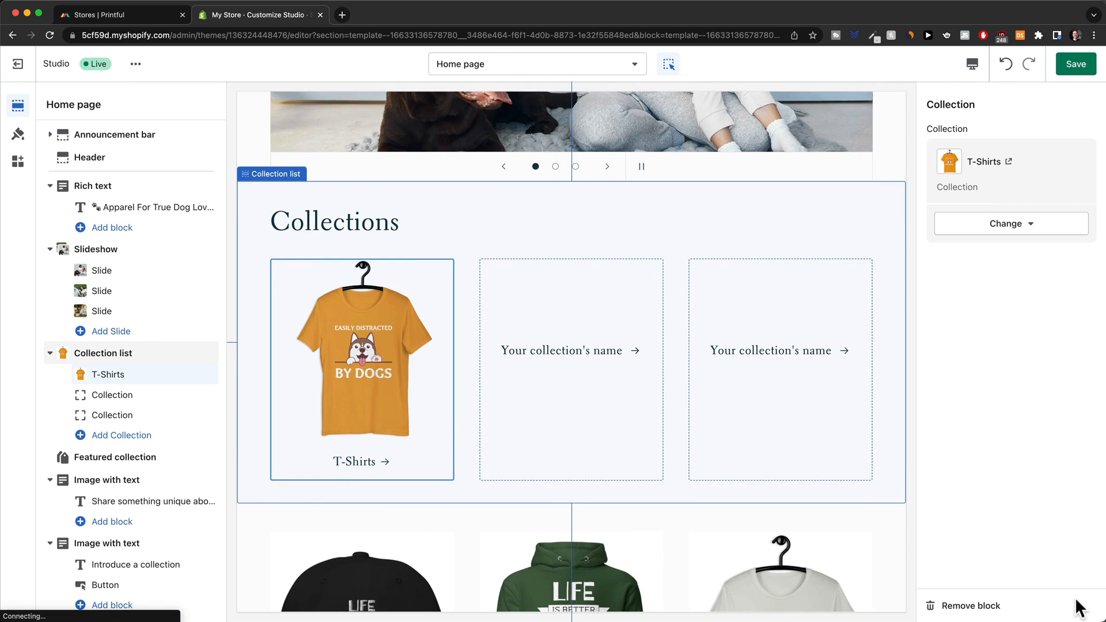
Step: Assign Hoodies and Hats to the second and third blocks, then save the theme
left_click(112, 393)
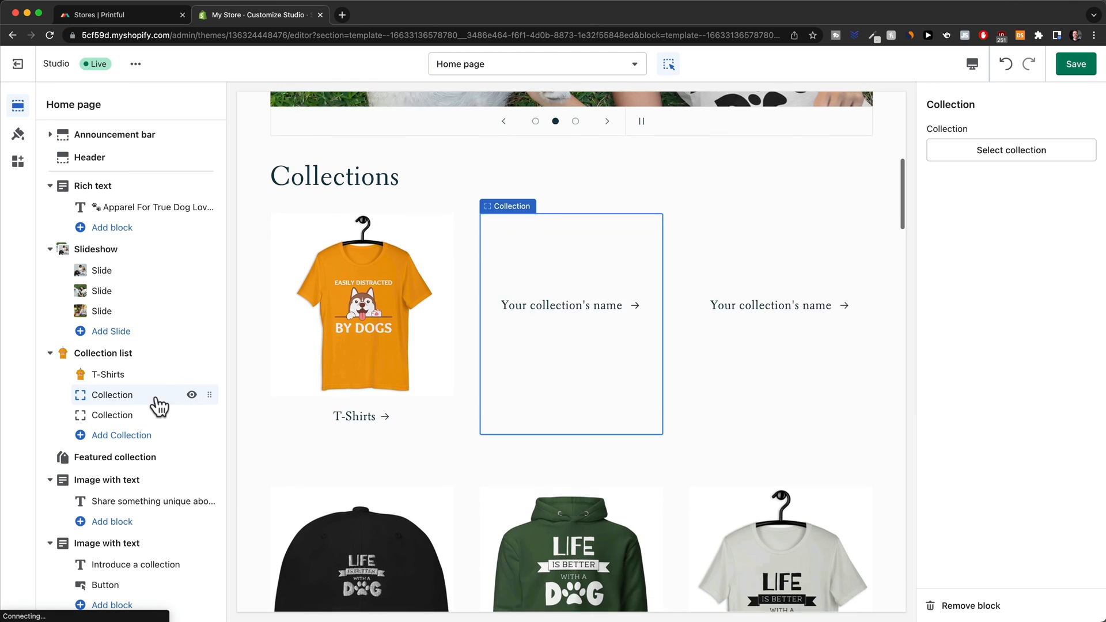
left_click(1011, 150)
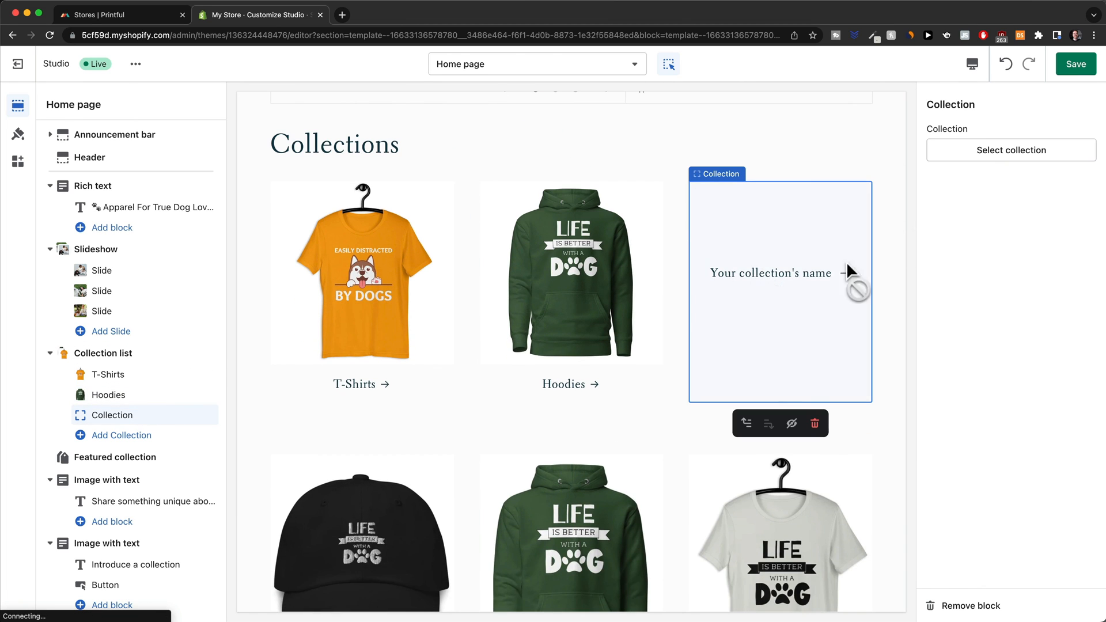
left_click(1012, 150)
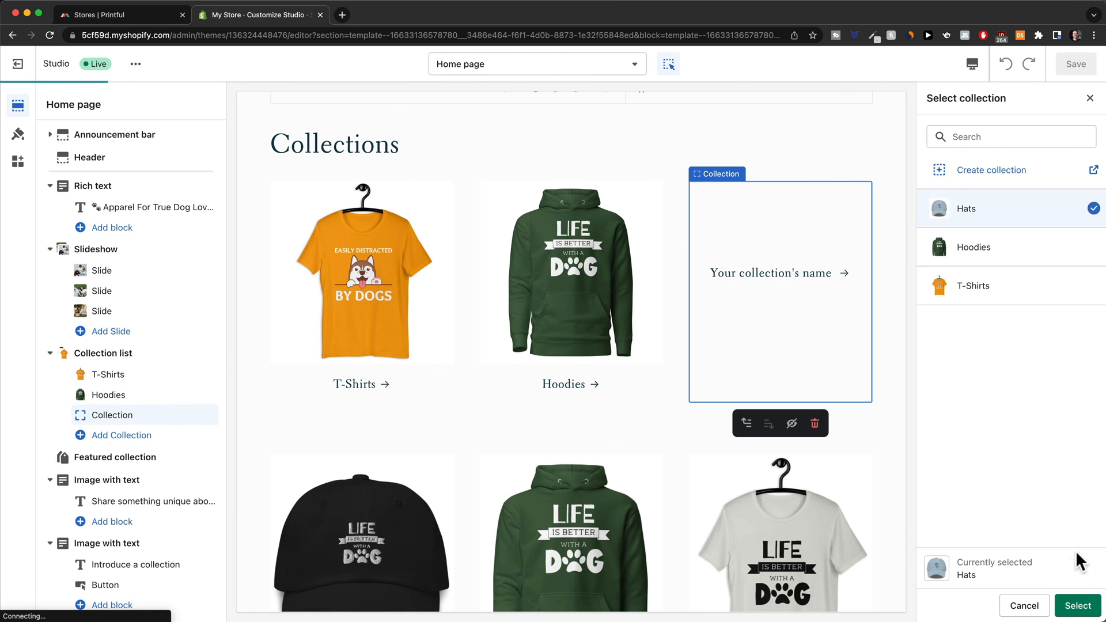
left_click(1078, 605)
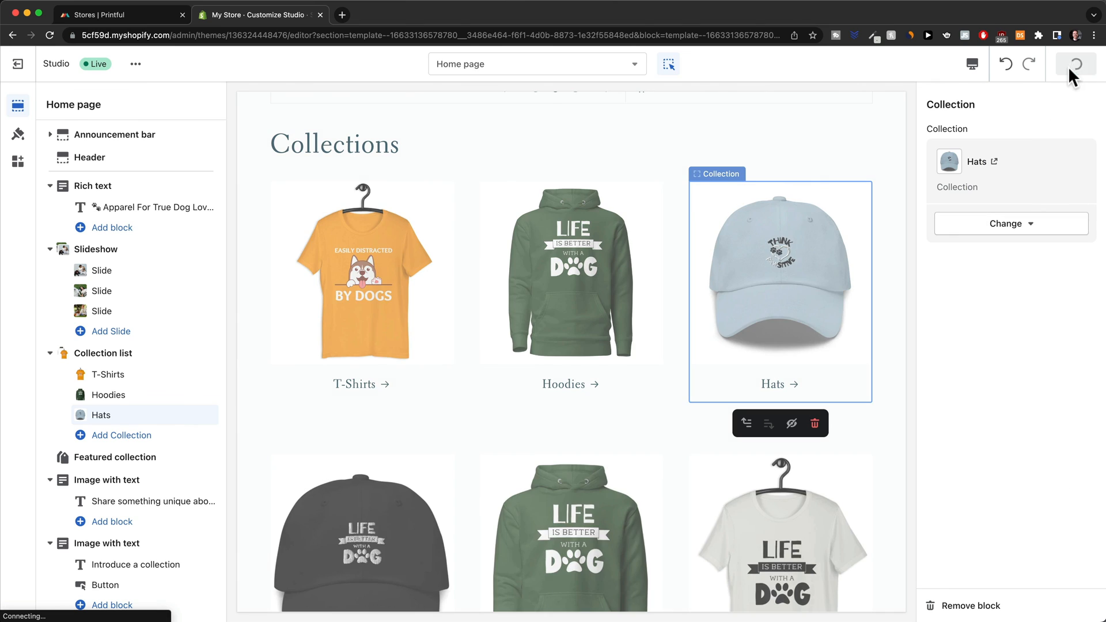